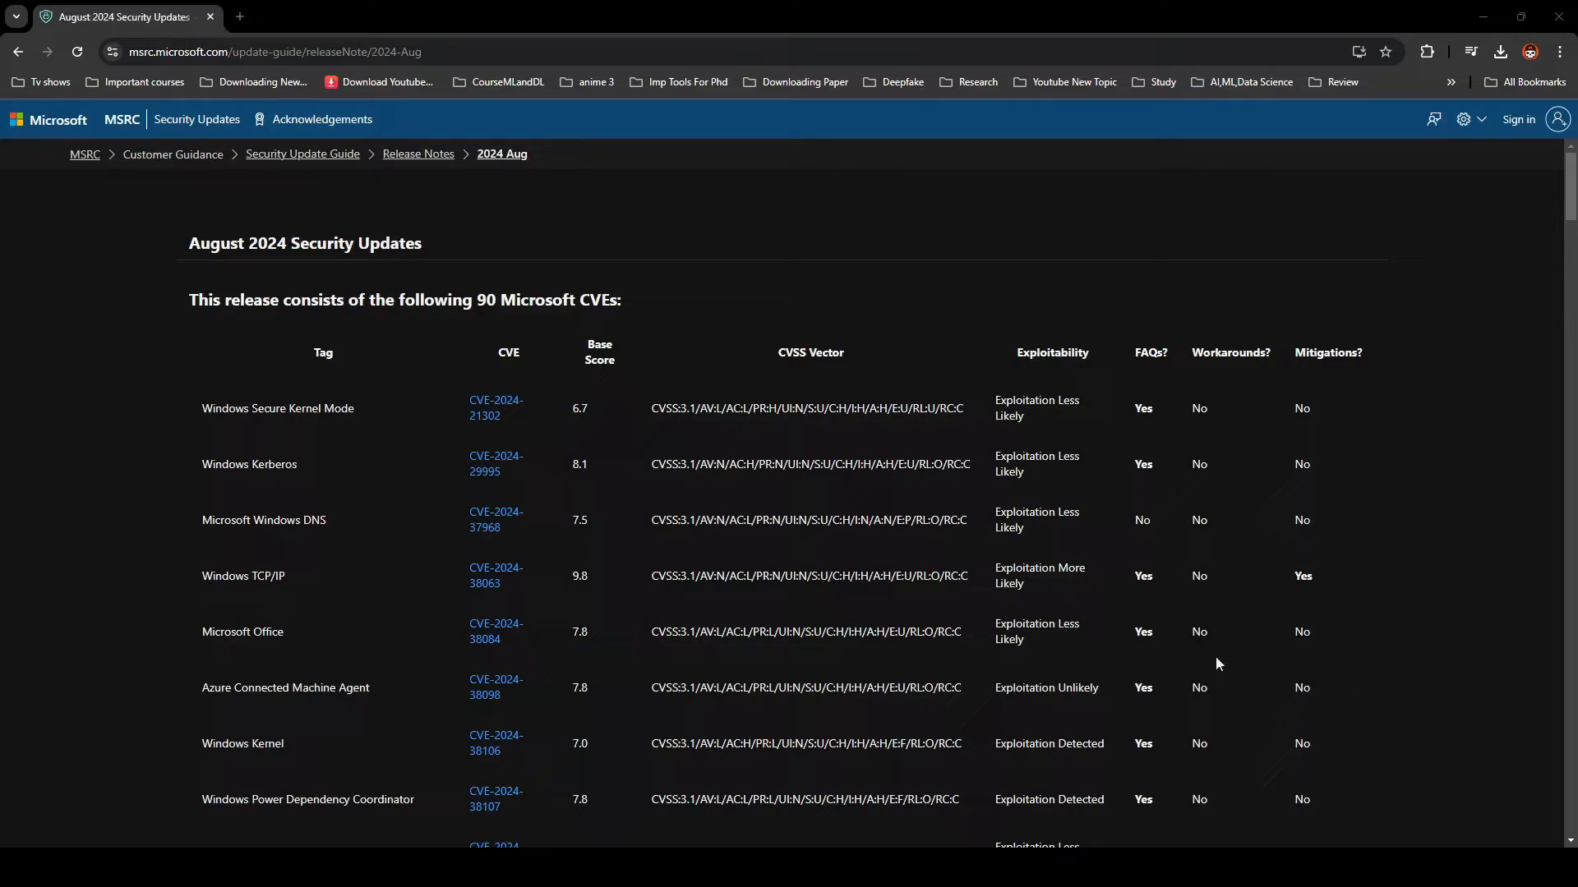
- Scroll through the KB5041587 support article's update highlights and improvements
scroll("down", 3)
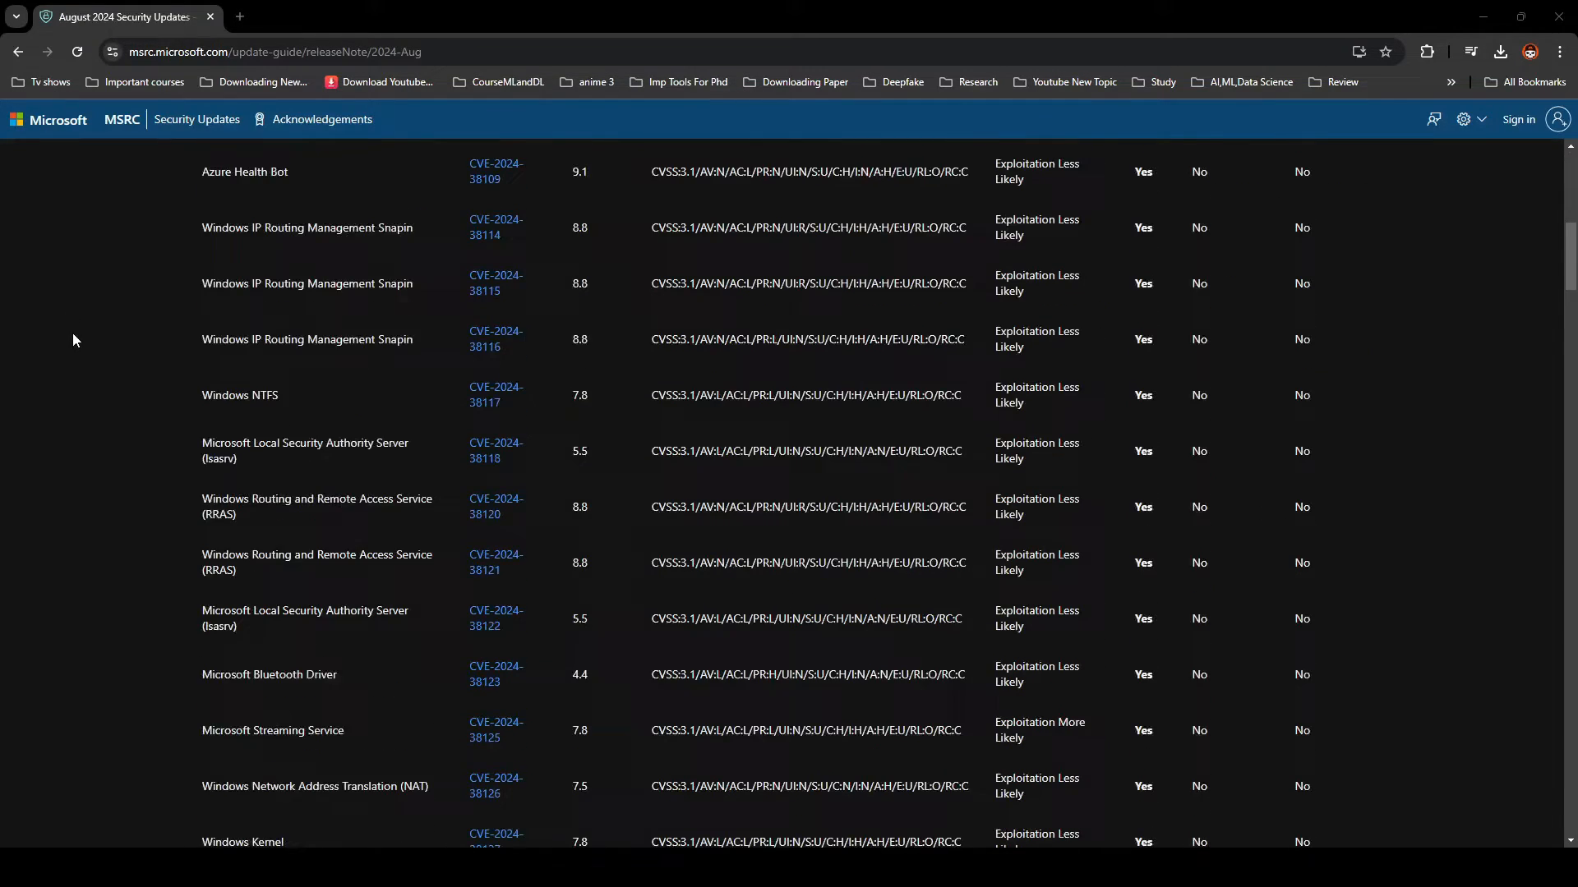
scroll("down", 3)
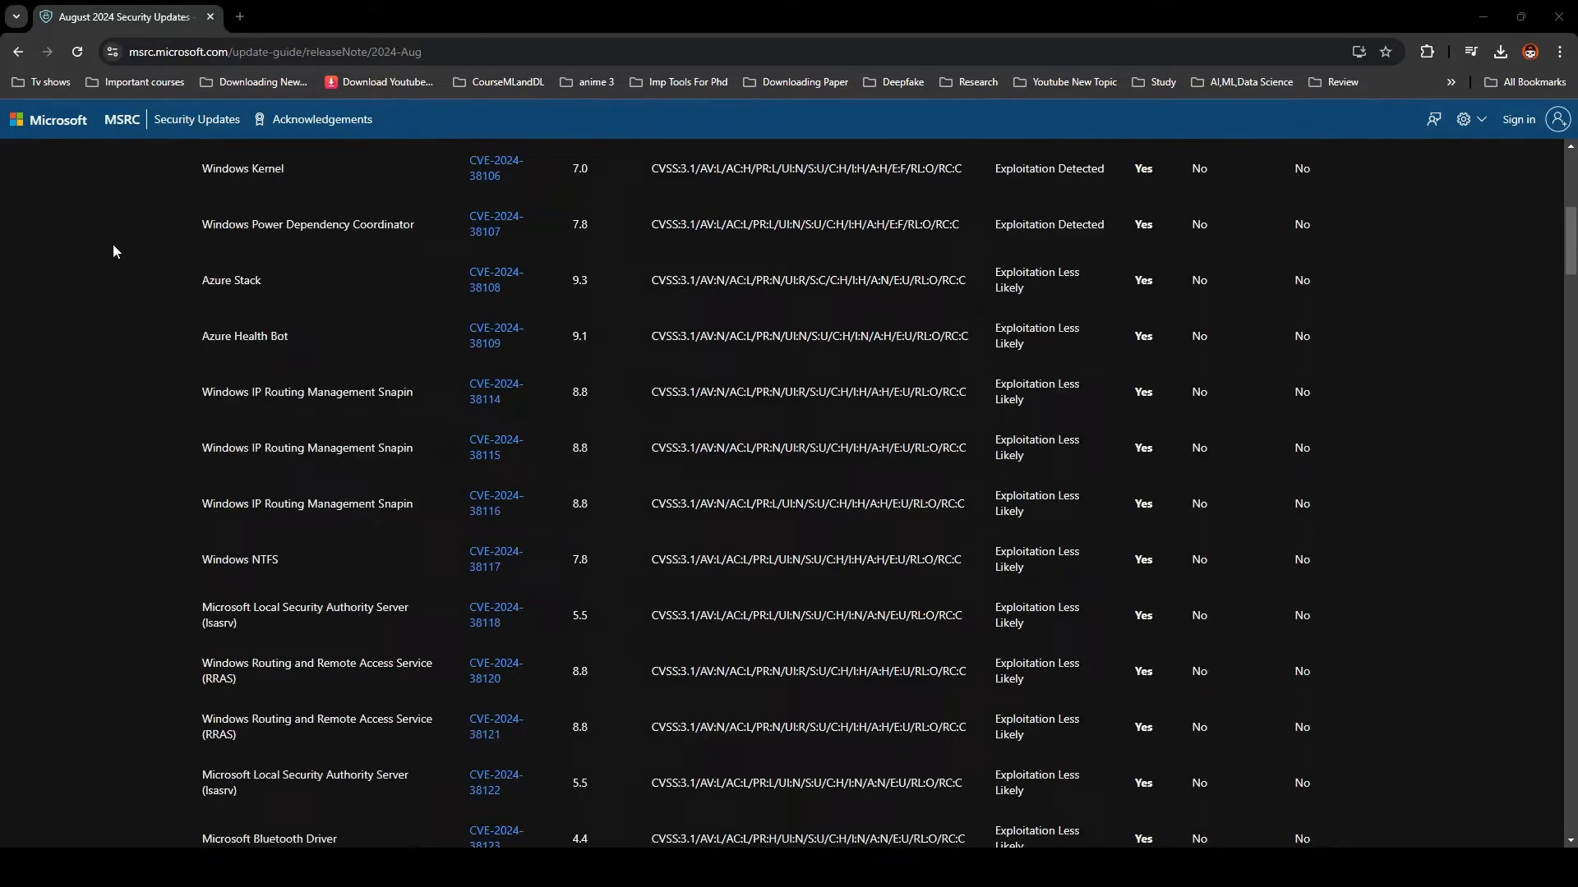
scroll("up", 3)
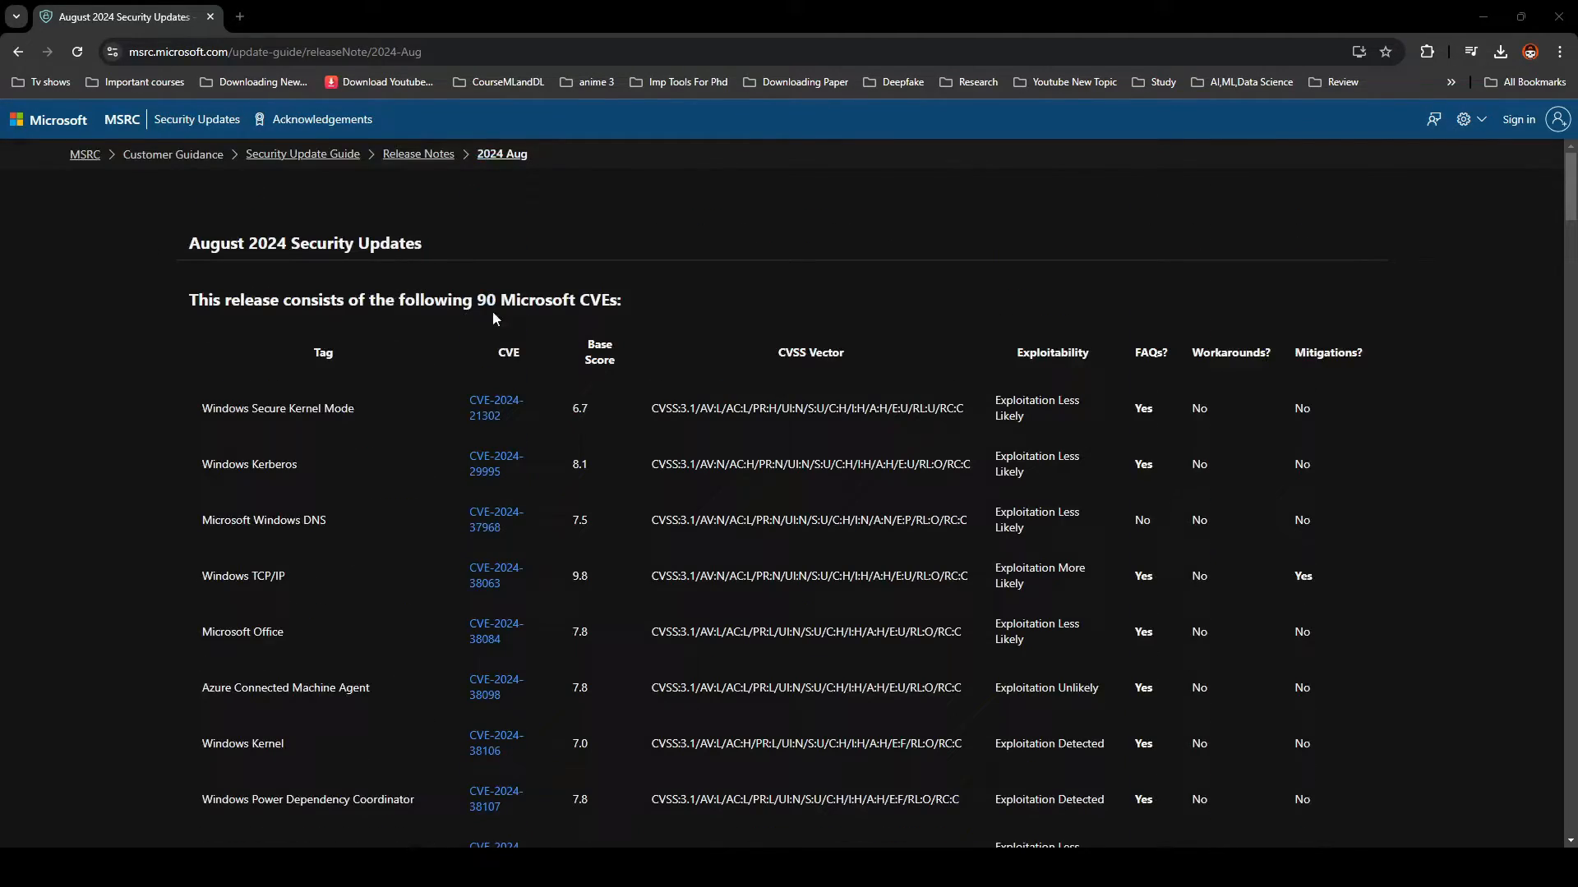
scroll("down", 3)
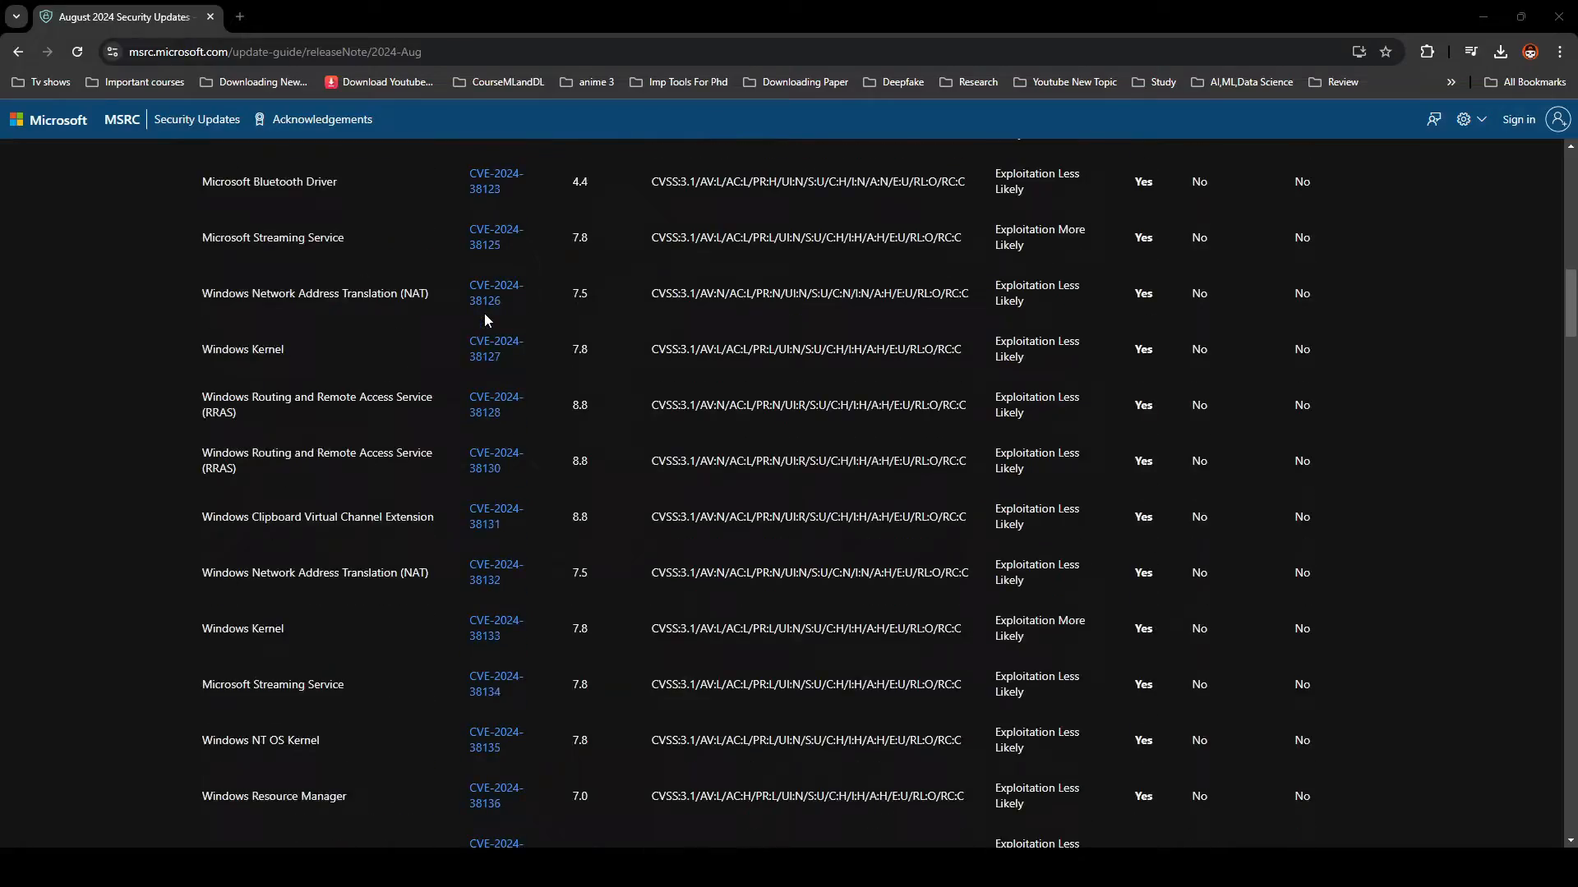
scroll("down", 3)
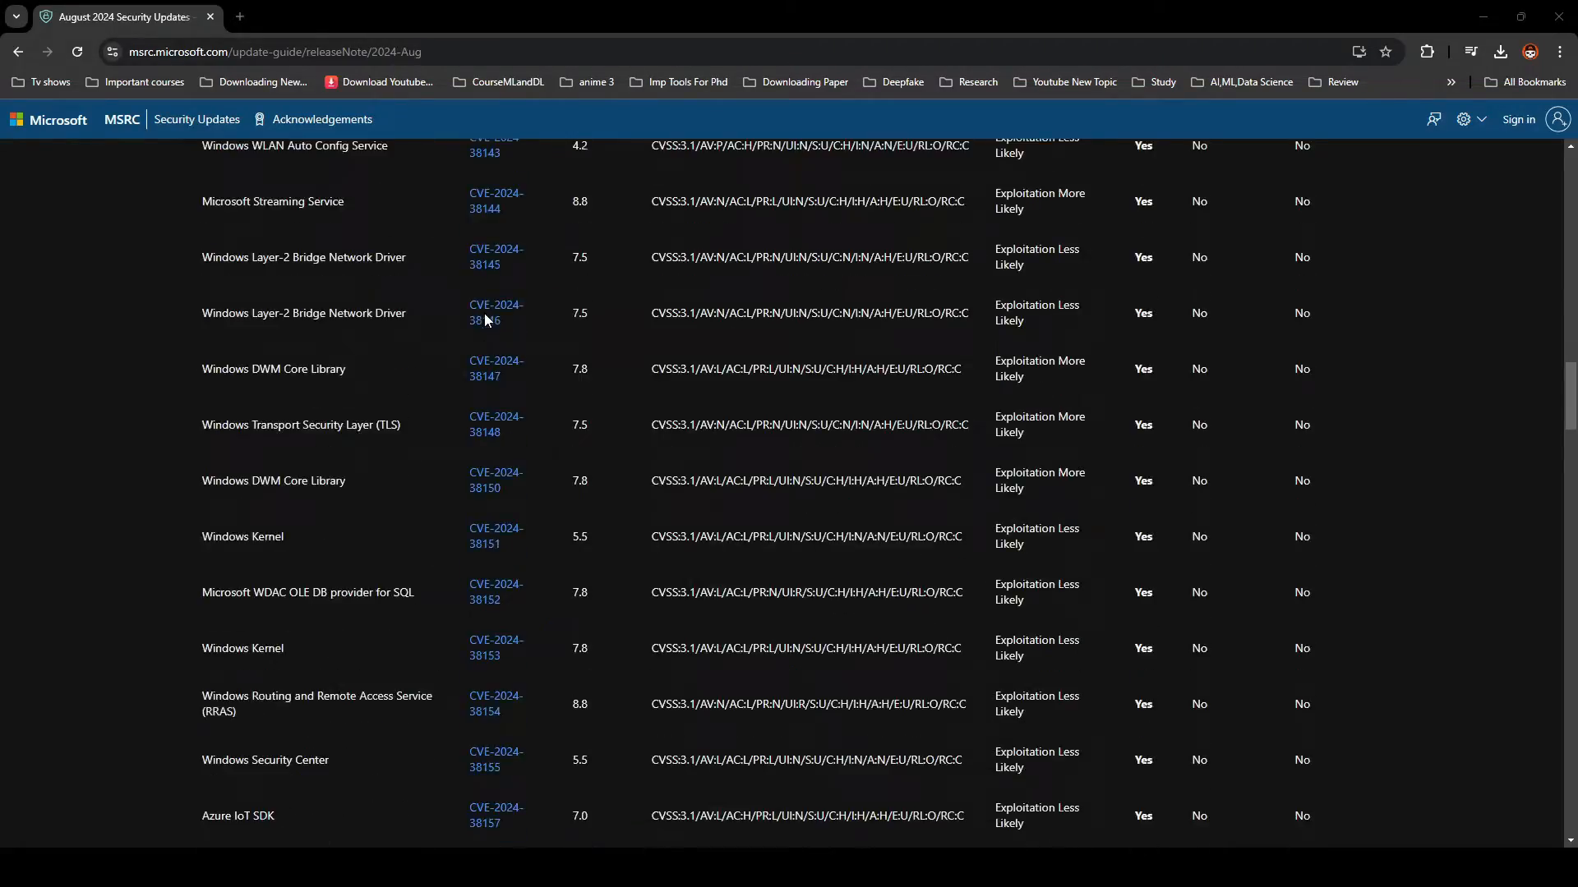
scroll("down", 3)
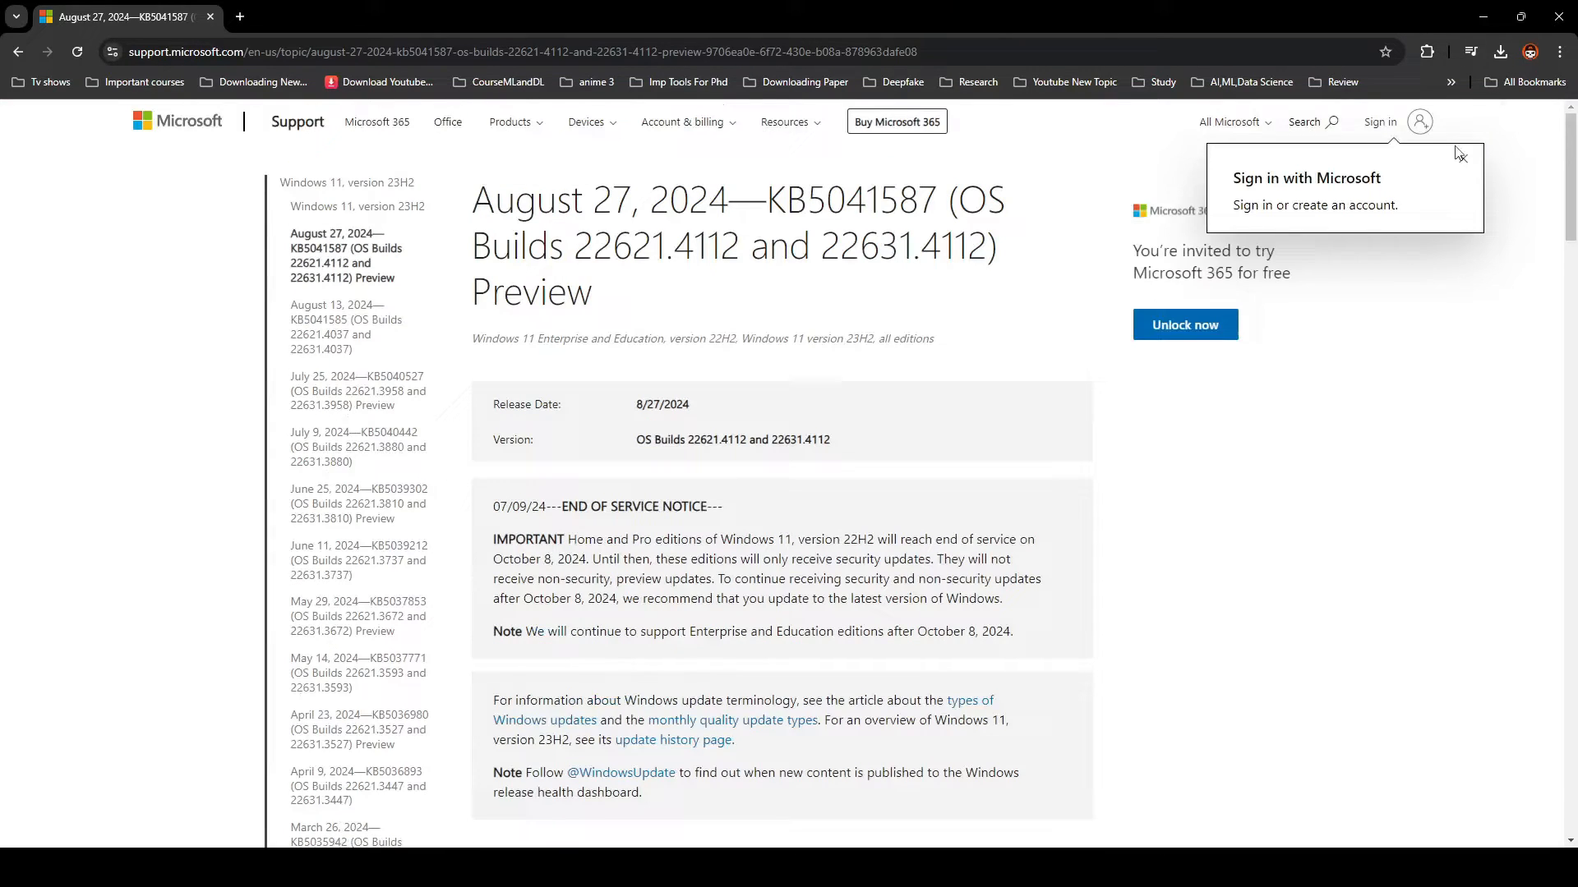
mouse_move(1110, 296)
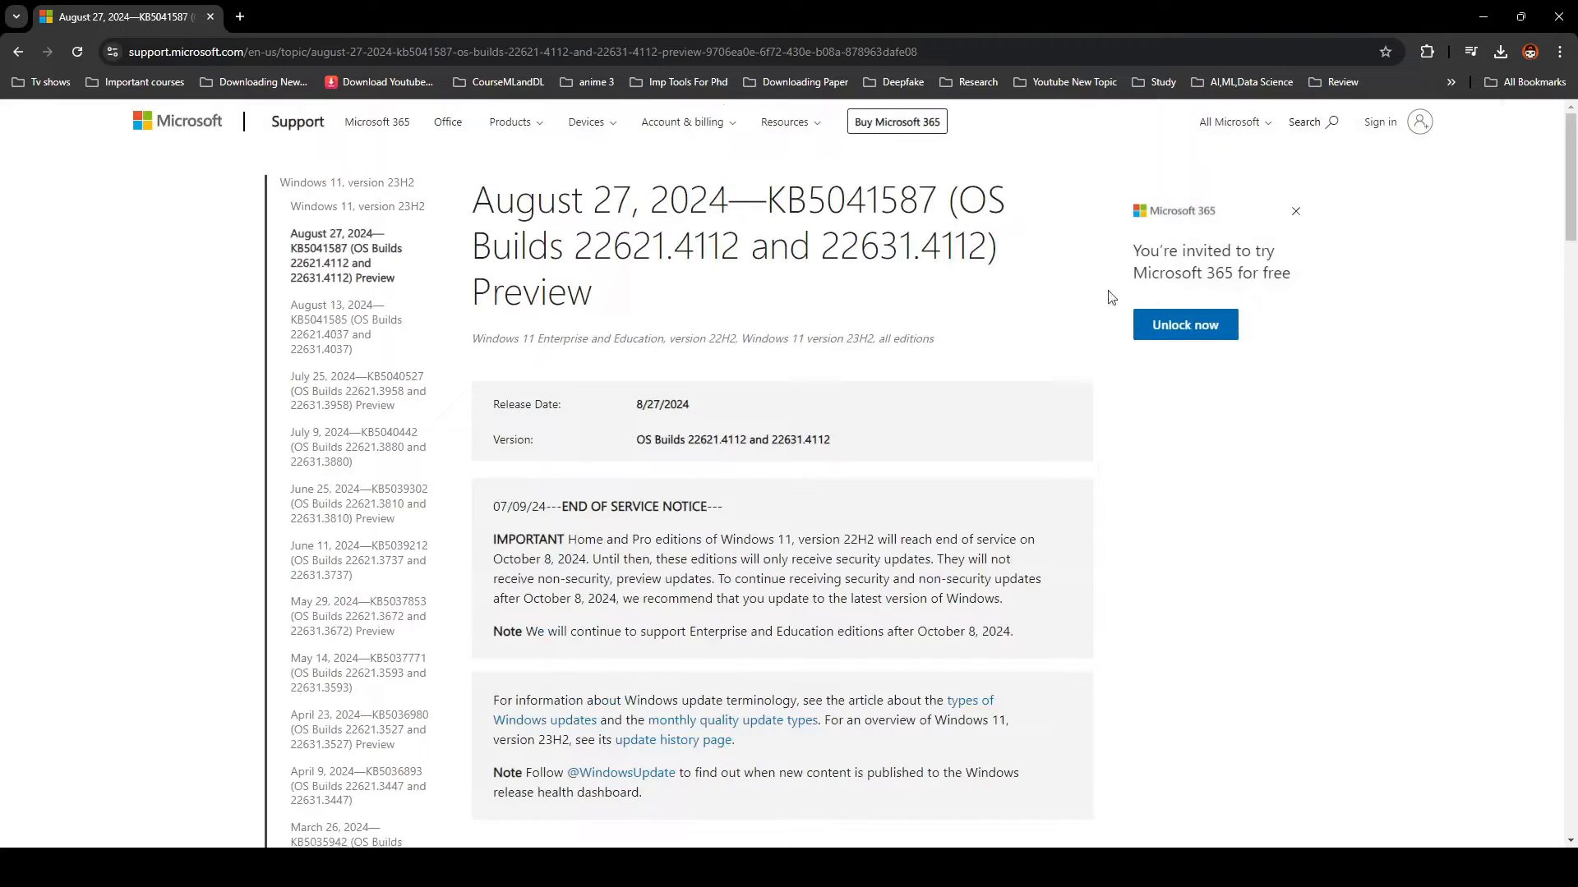
- Scroll further down the article to the file information section
scroll("down", 3)
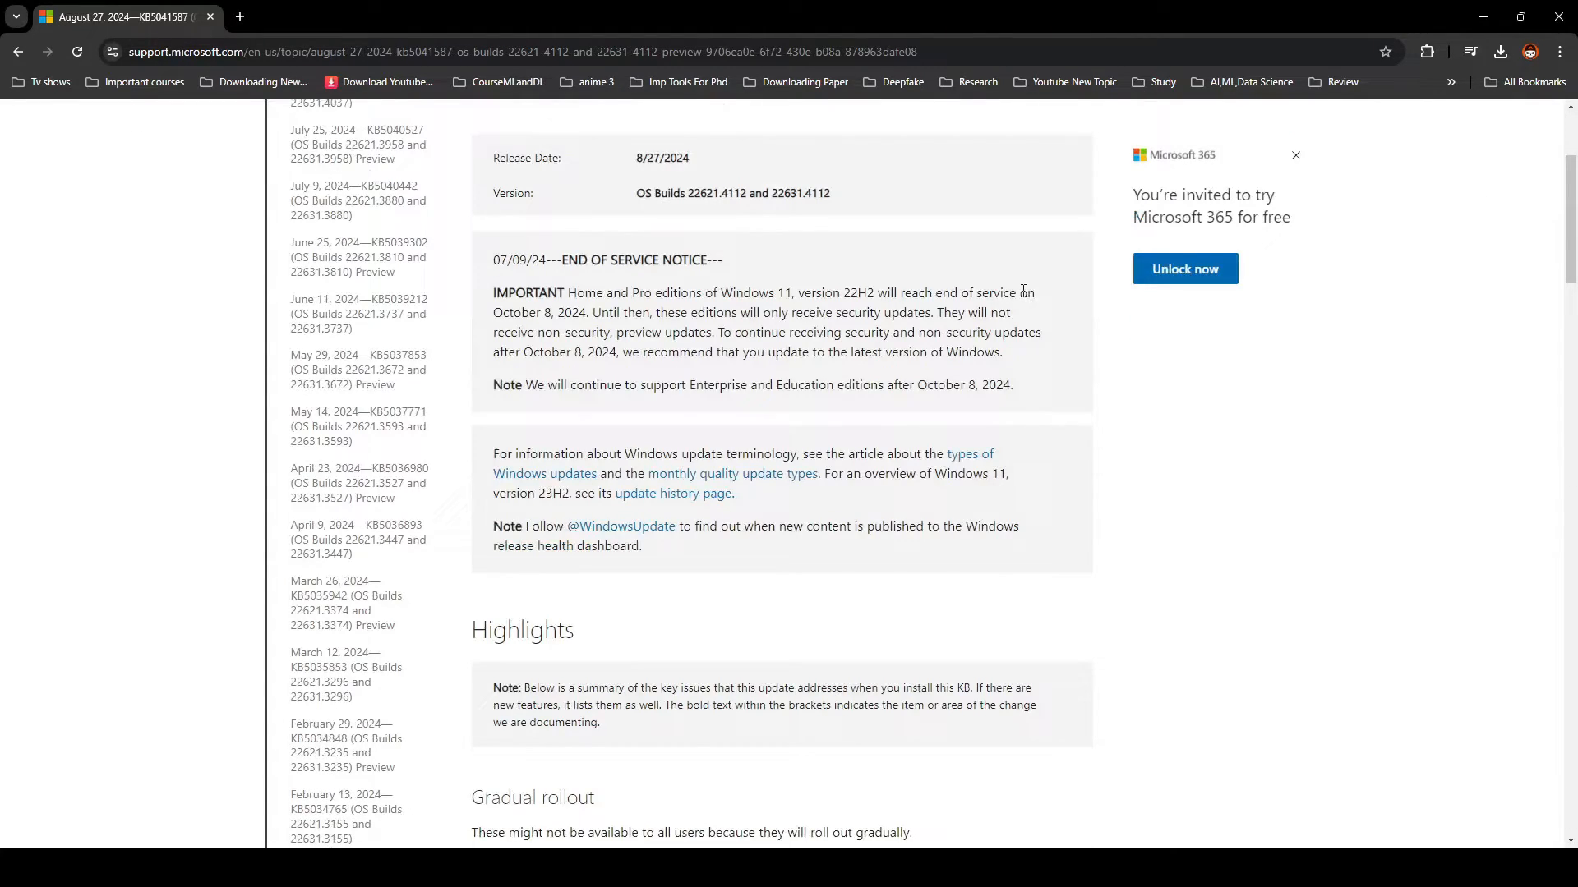
scroll("down", 3)
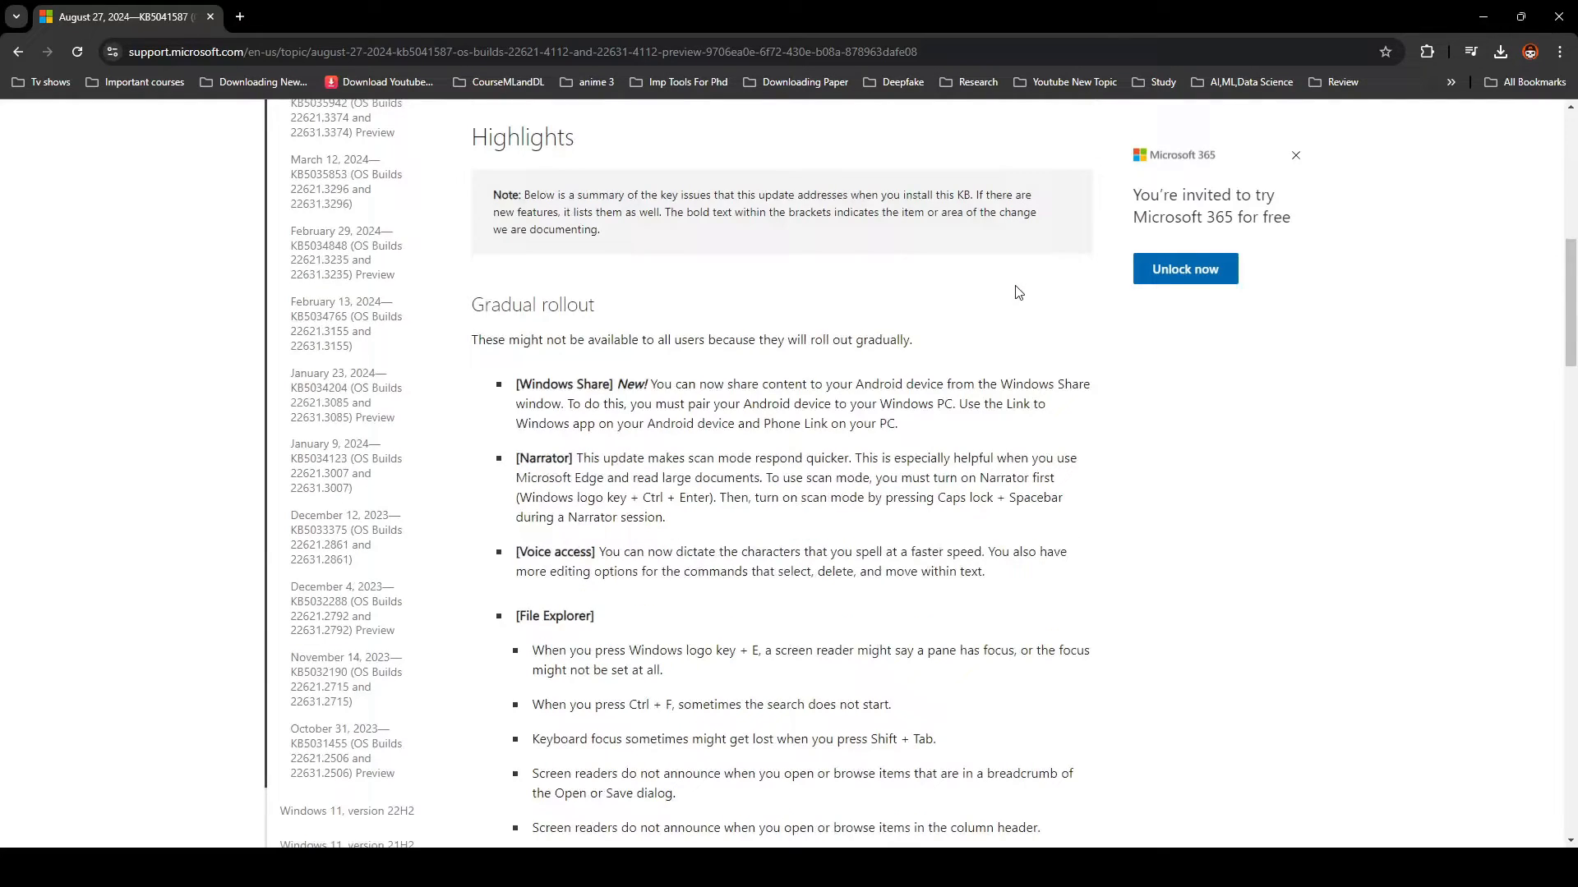
scroll("down", 3)
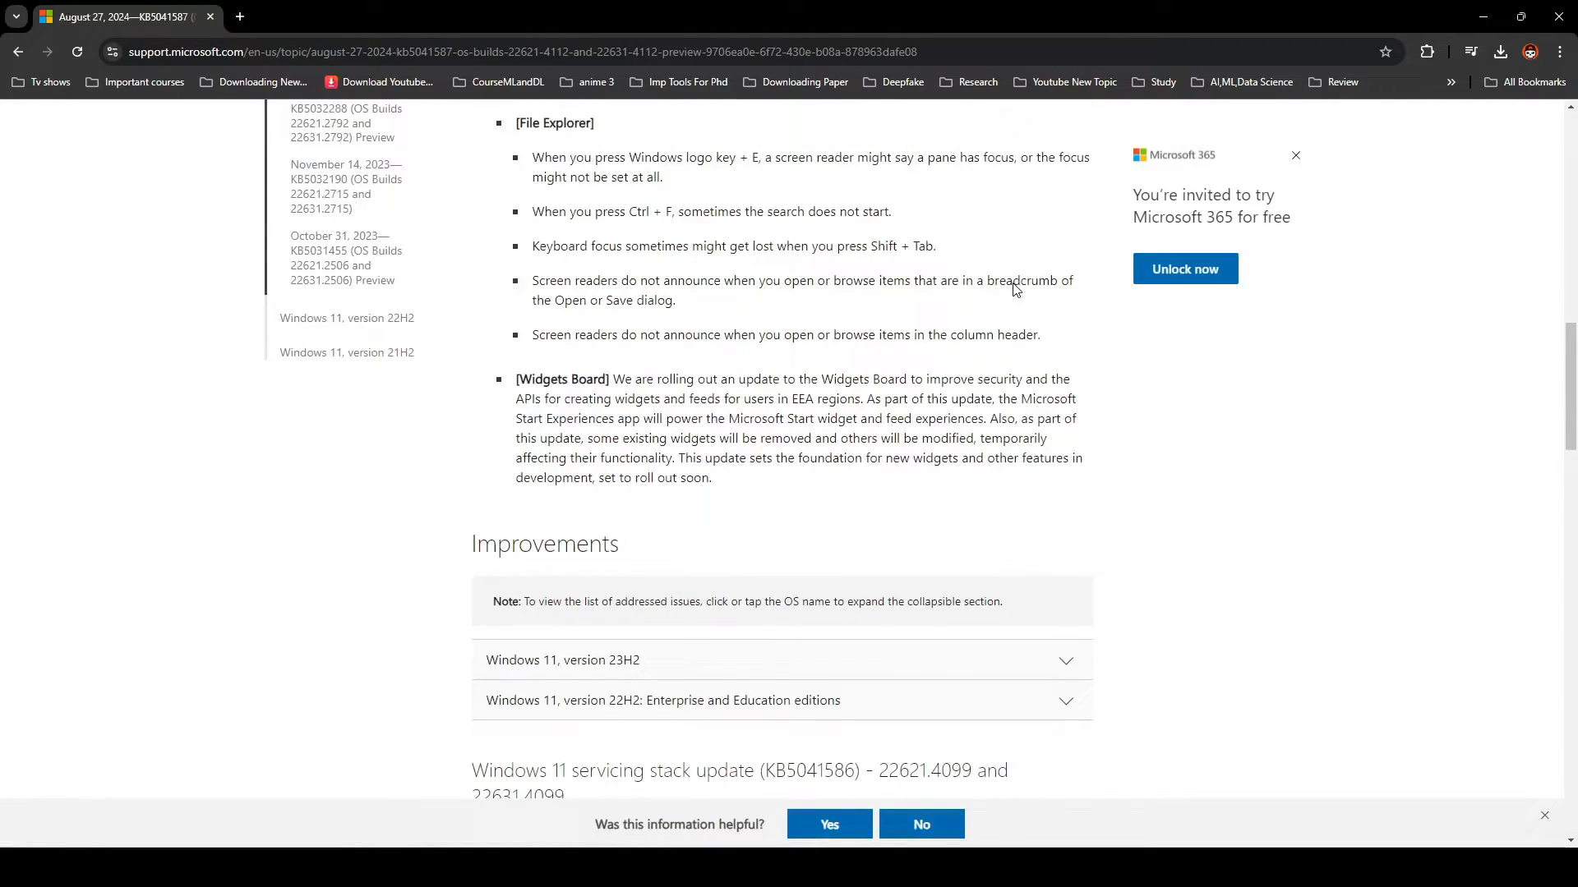
scroll("down", 3)
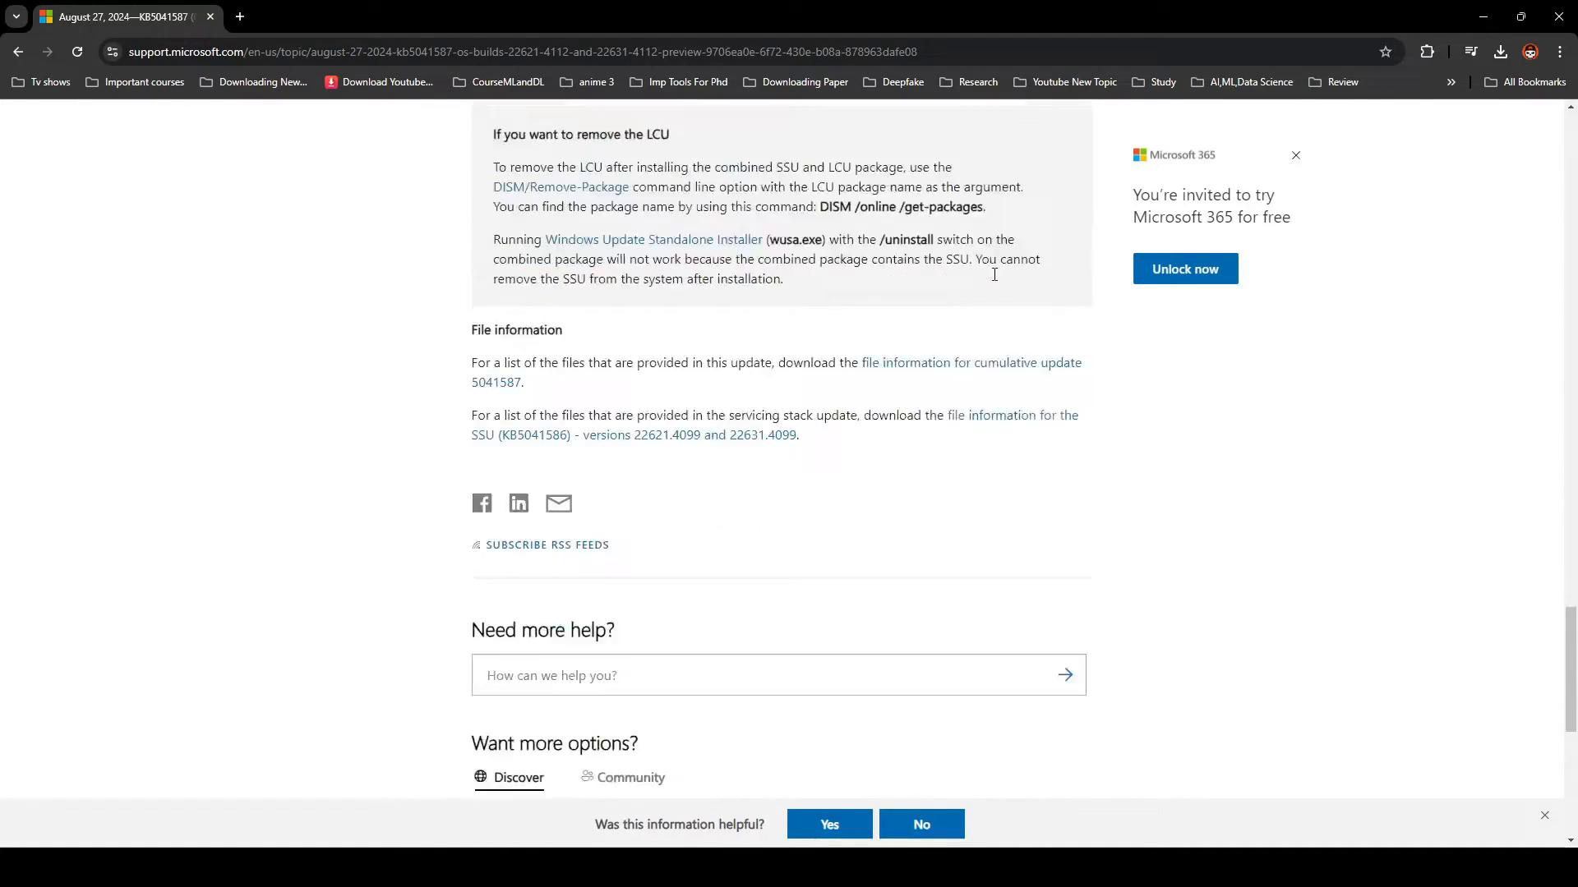
scroll("up", 3)
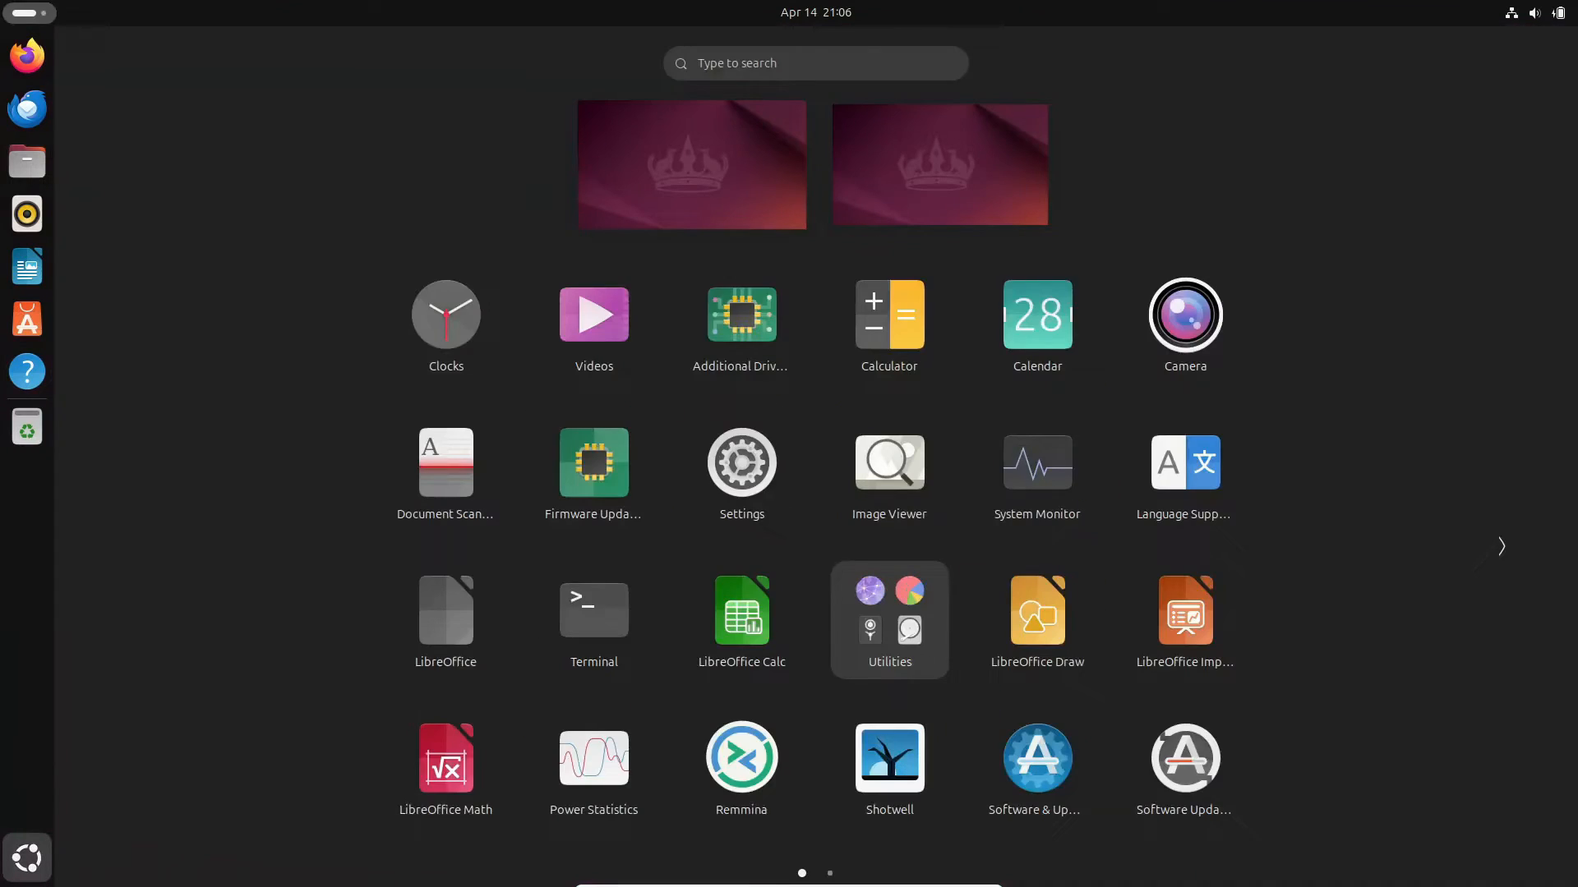
mouse_move(592, 619)
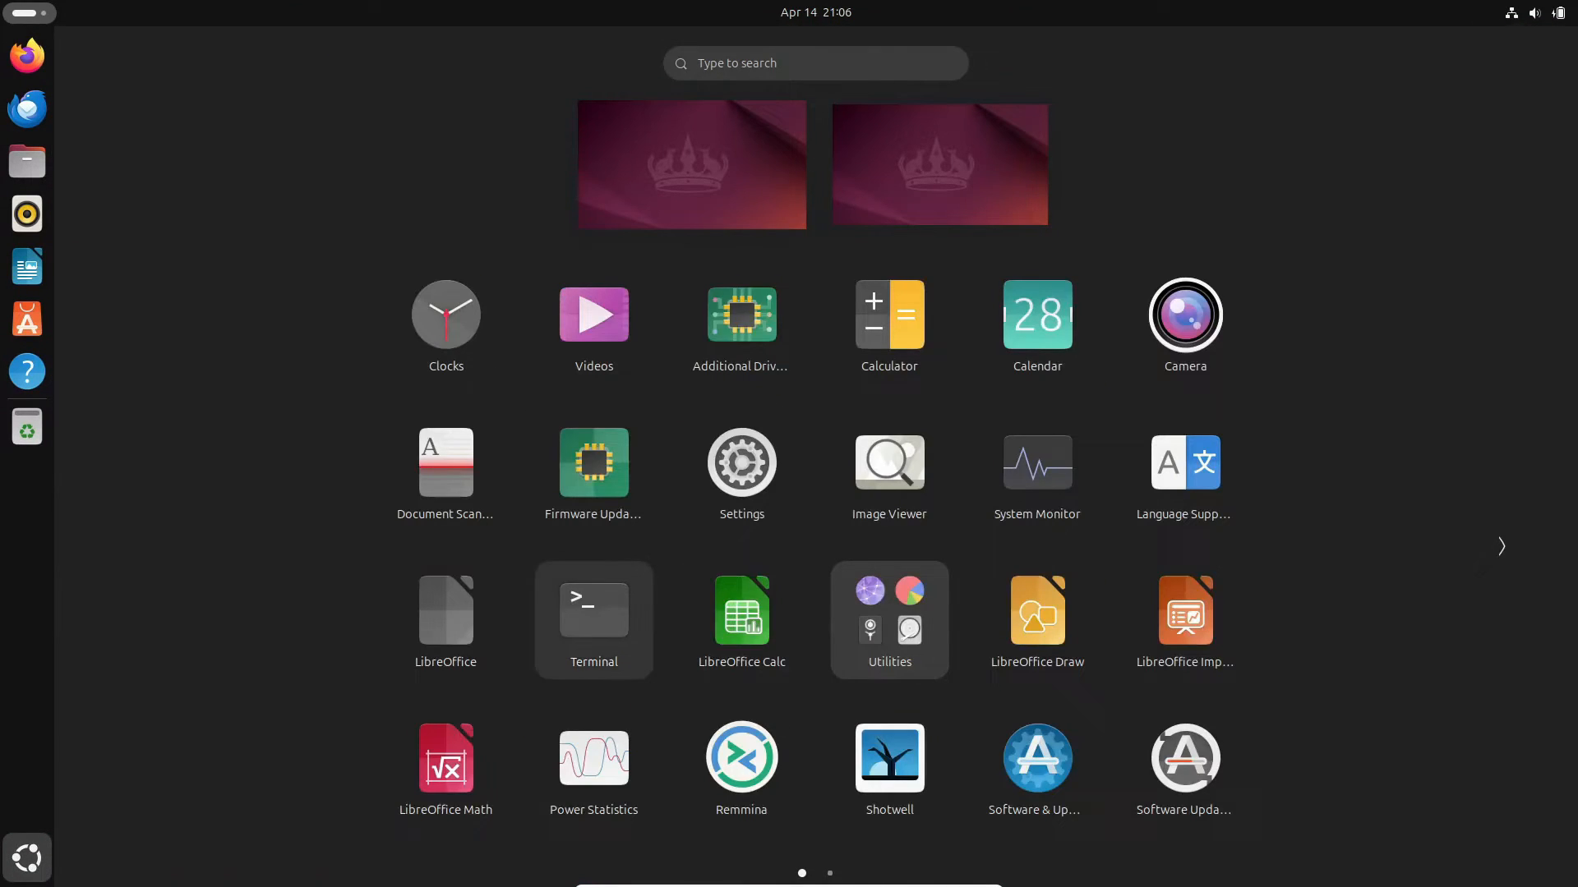
- Launch Terminal from the app grid and run the neofetch command
left_click(593, 604)
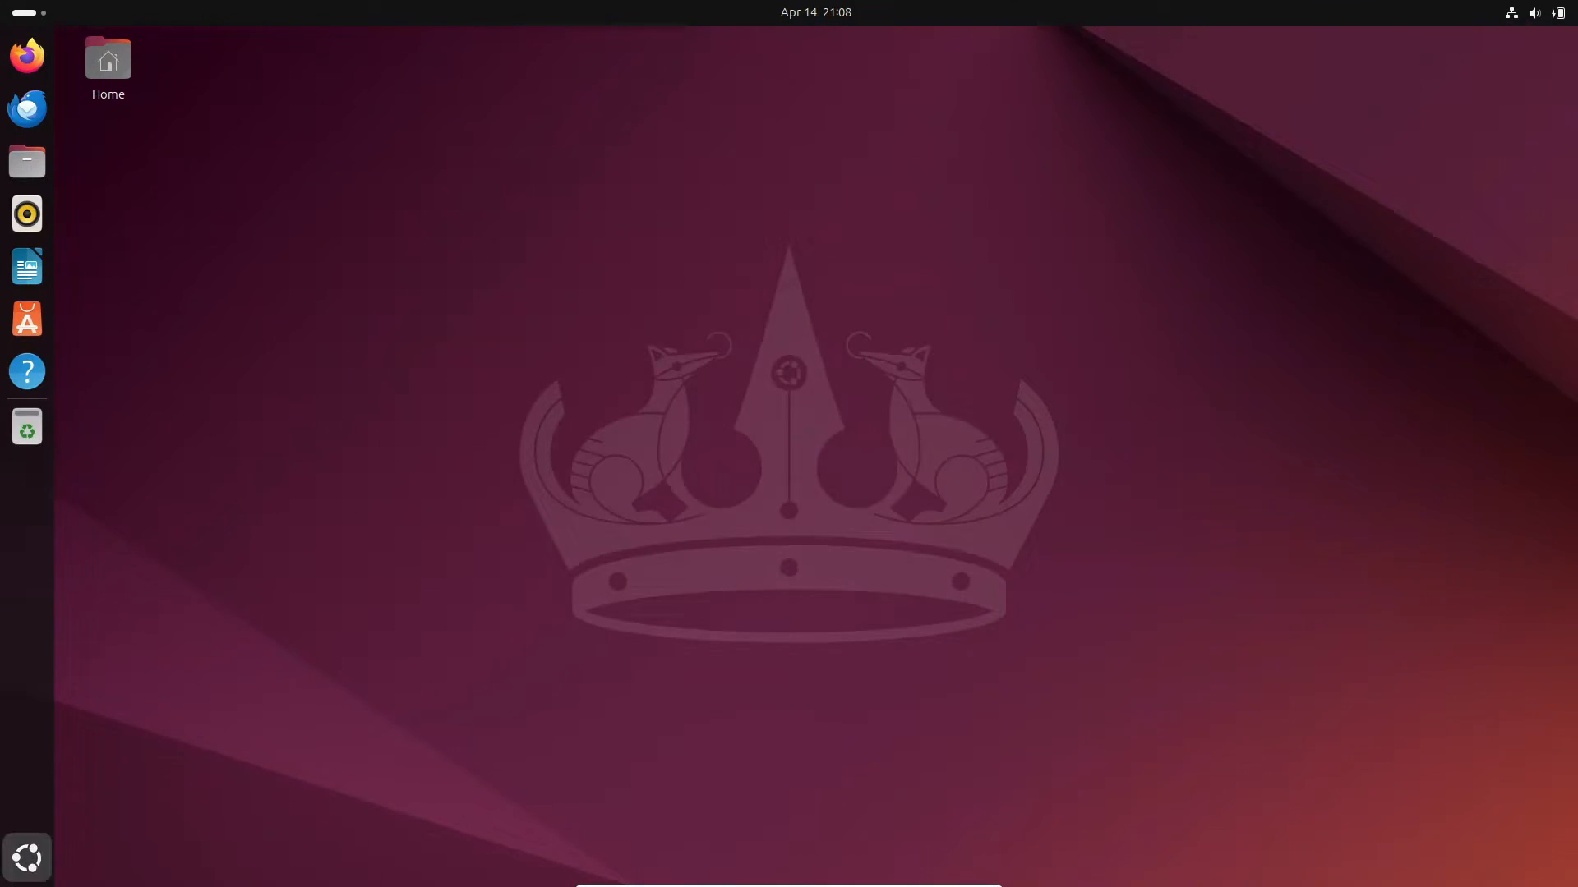
left_click(26, 857)
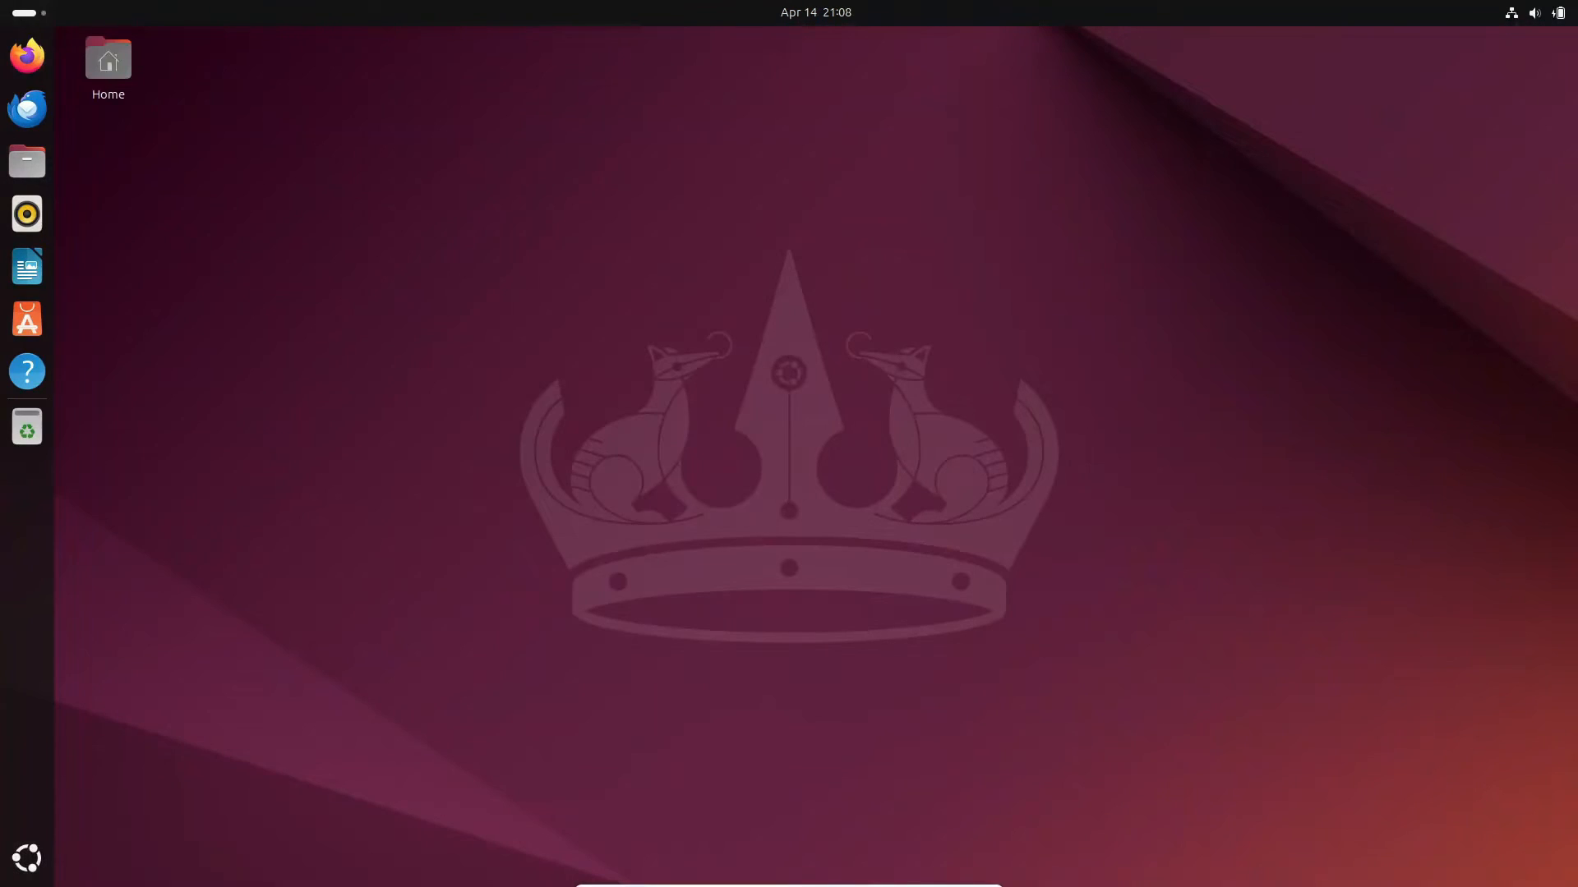
left_click(26, 426)
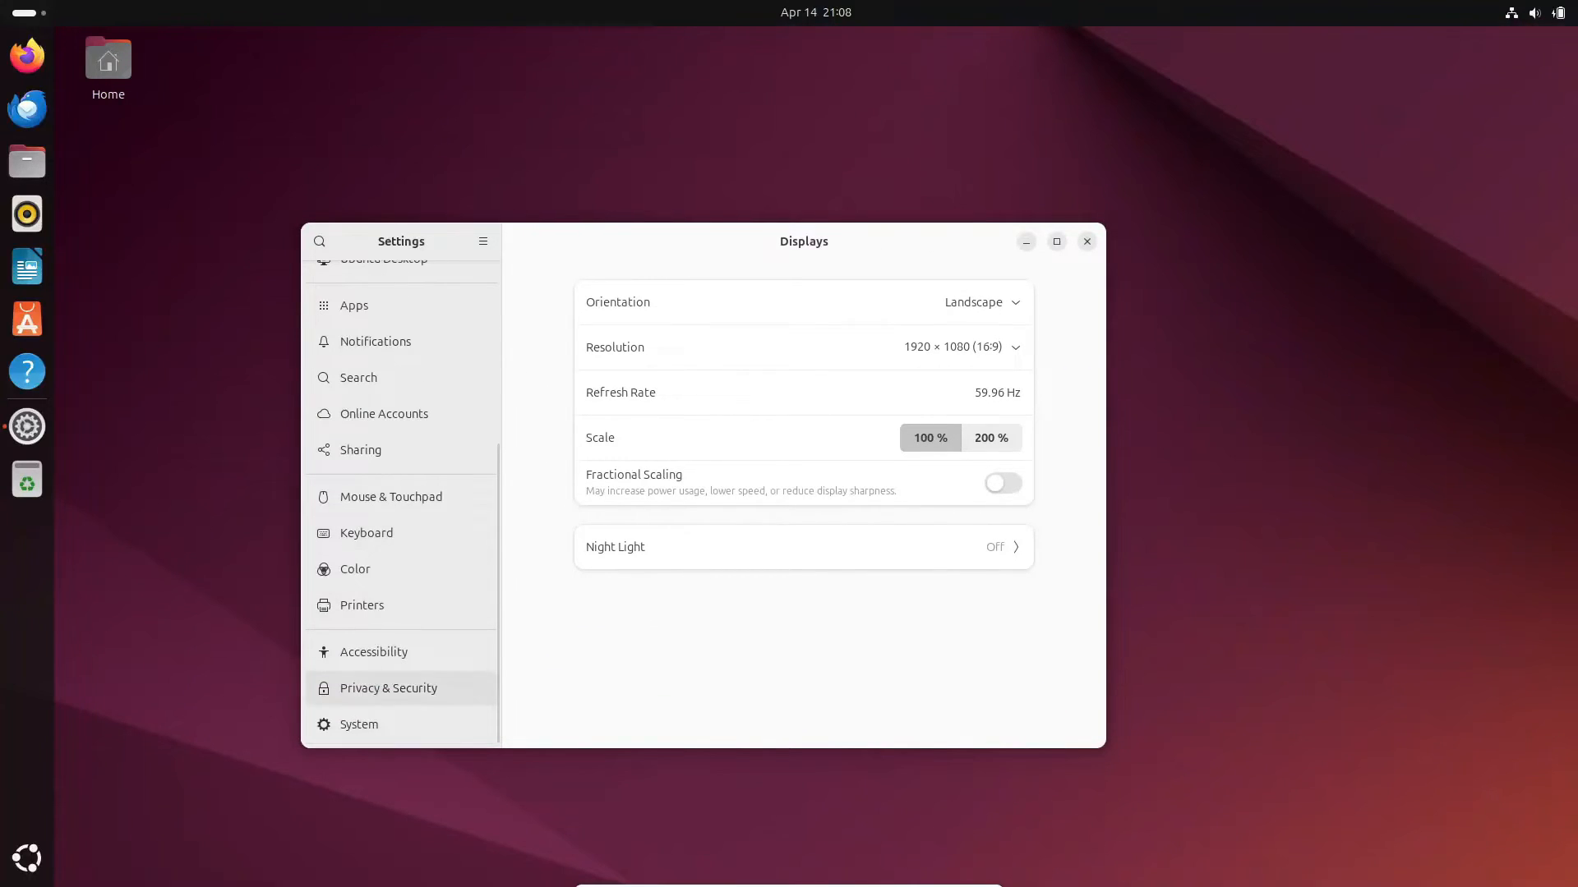
left_click(358, 723)
type("n")
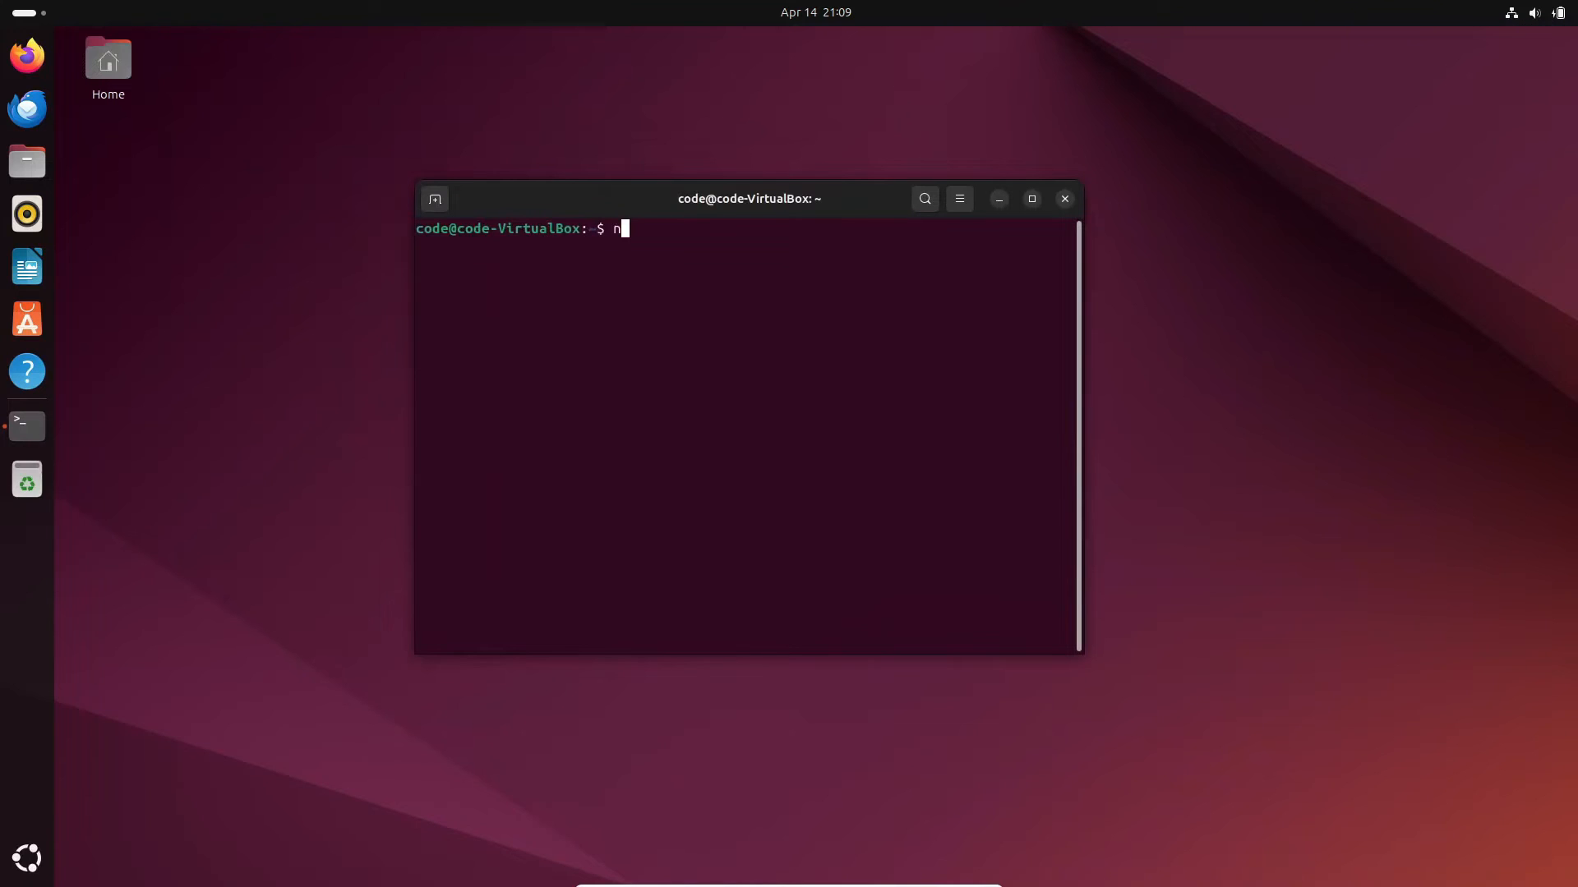
type("eofetch")
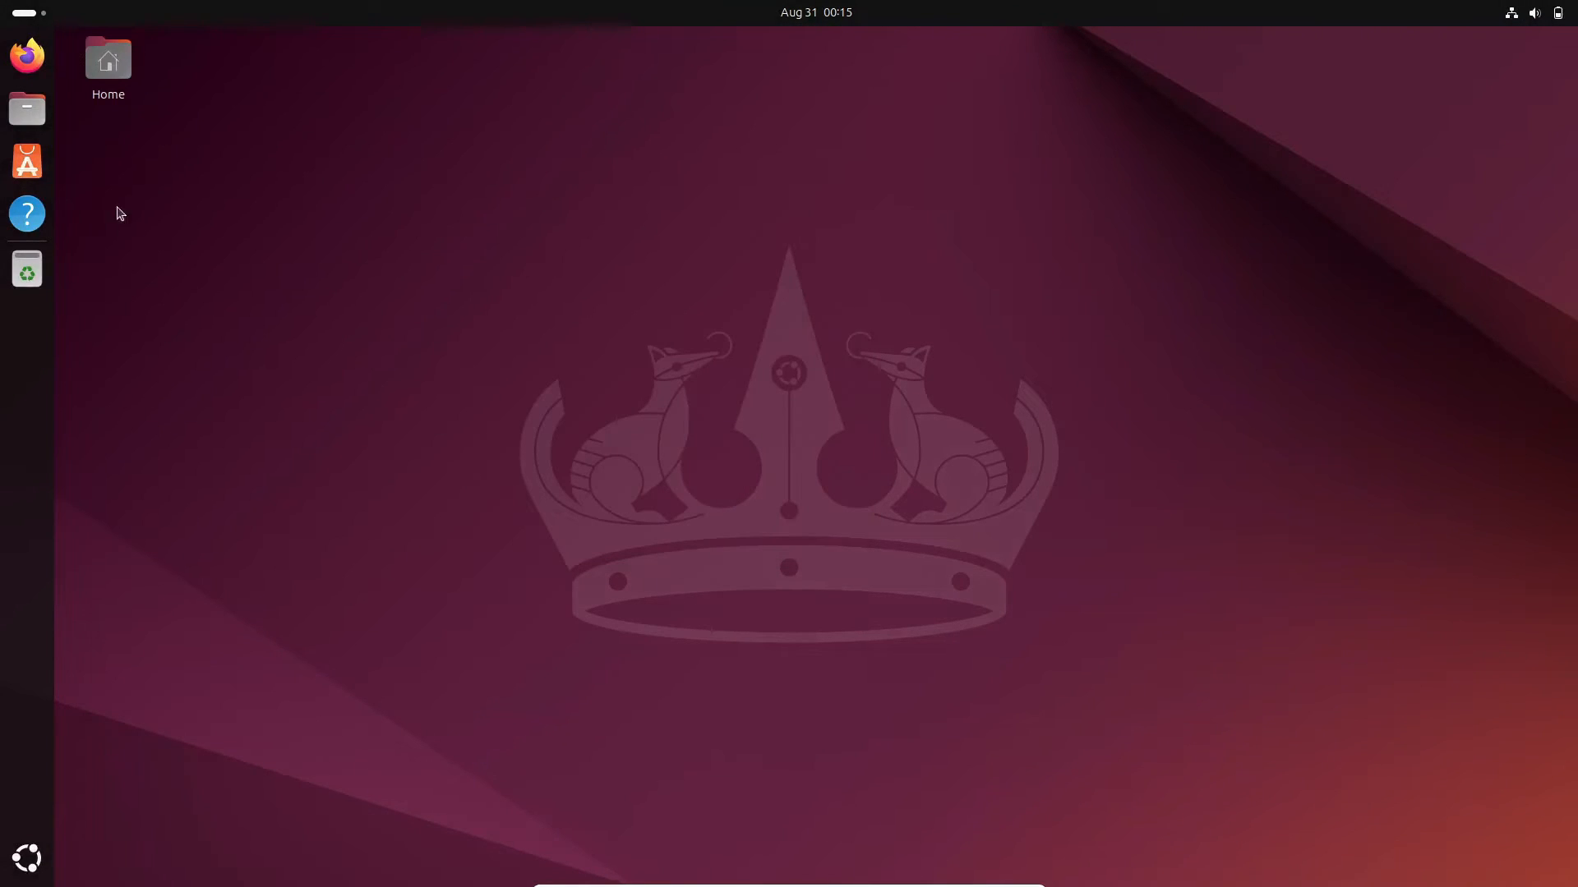
left_click(28, 161)
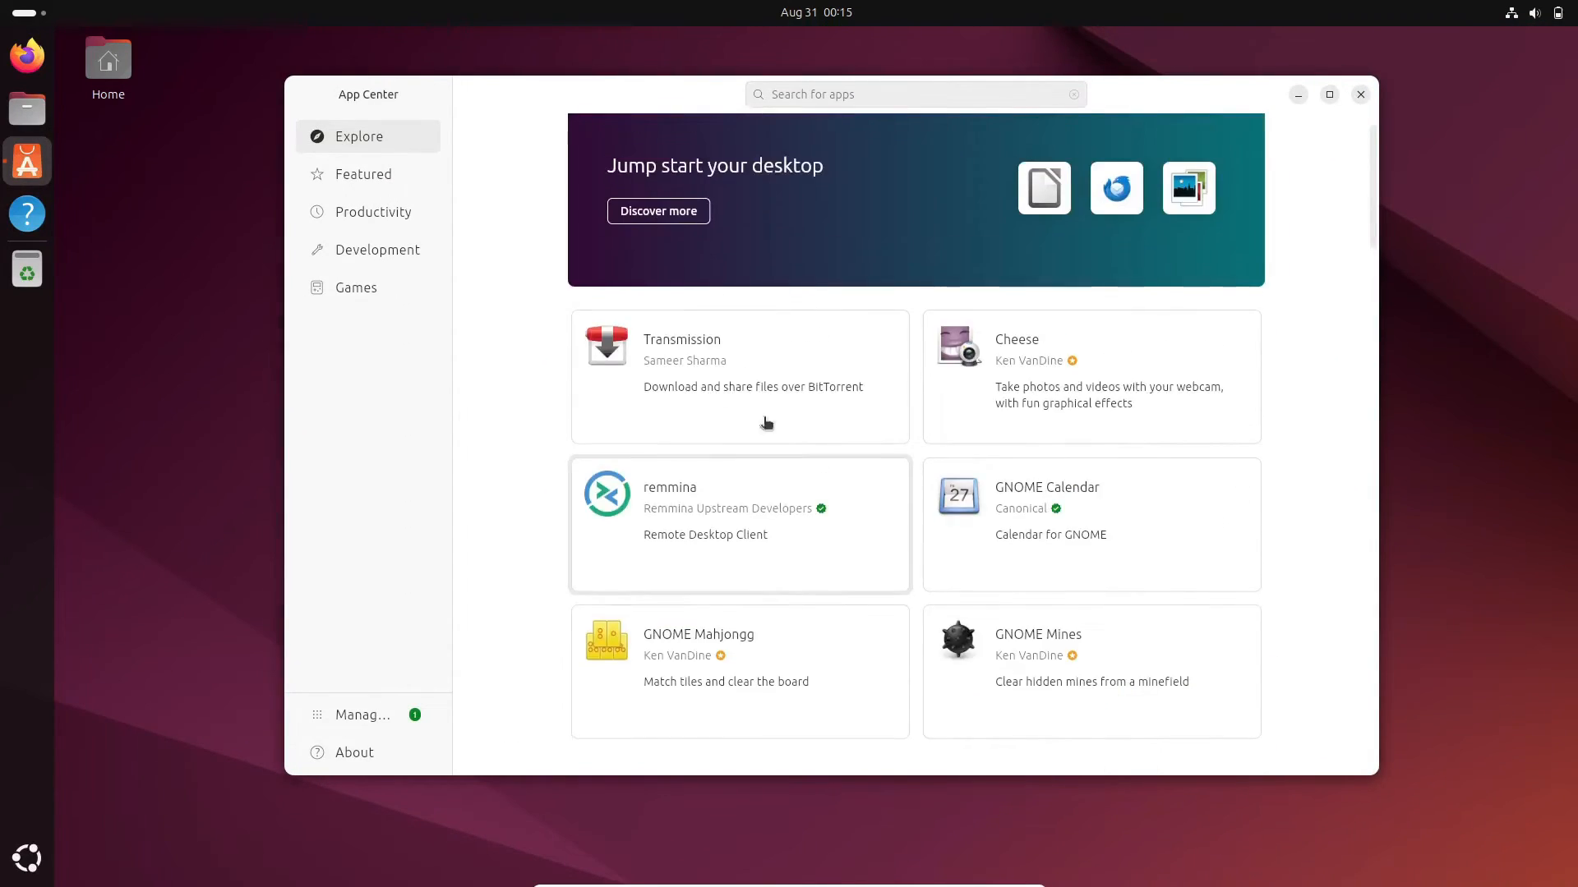
left_click(1016, 339)
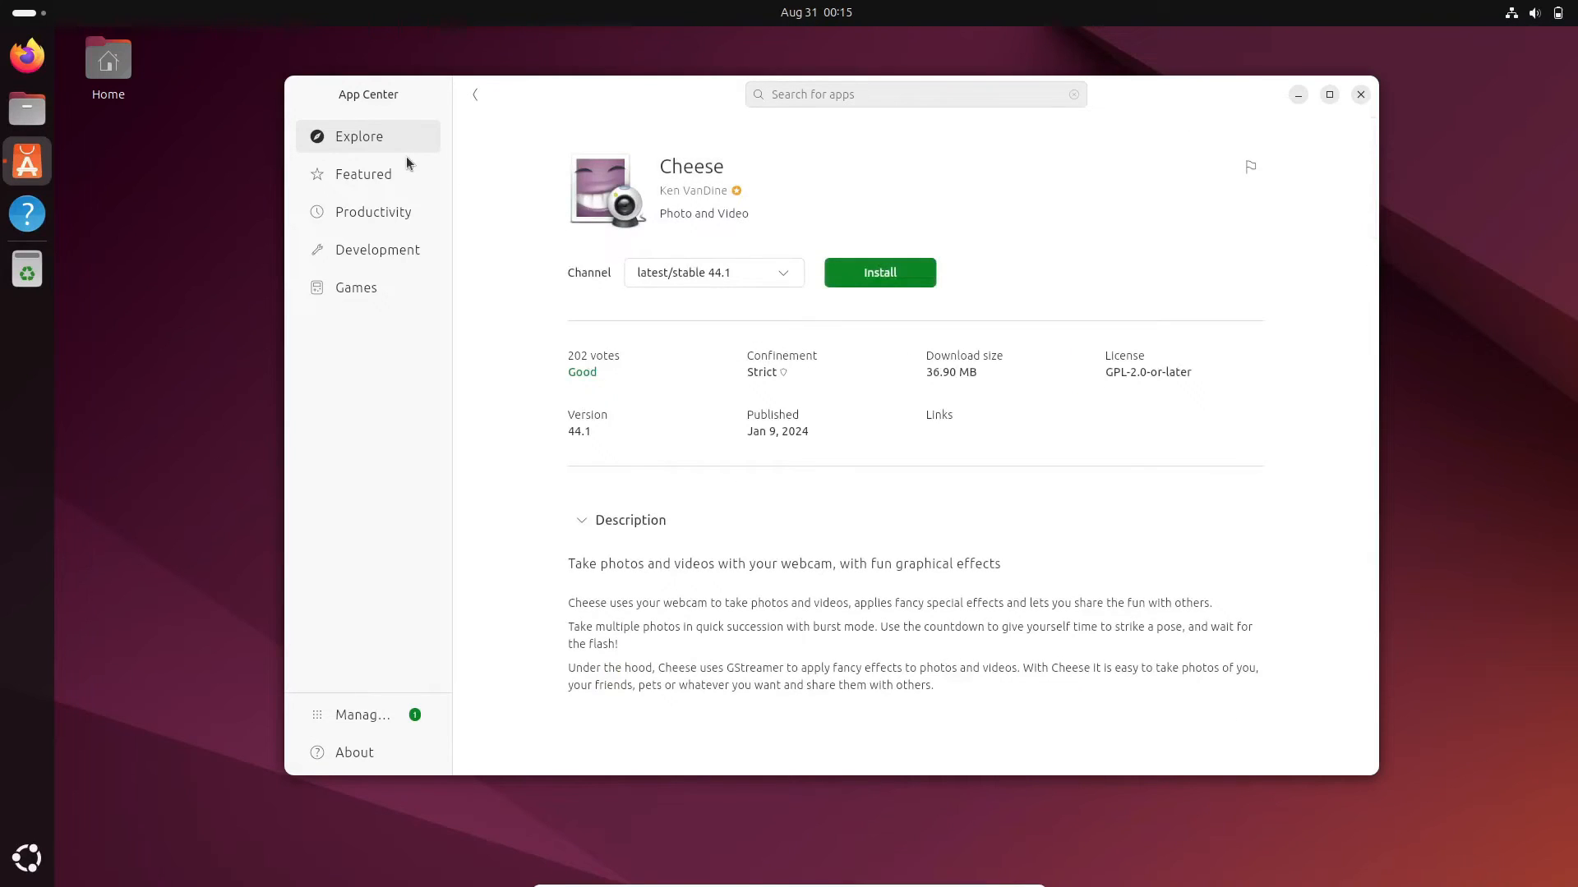
left_click(362, 173)
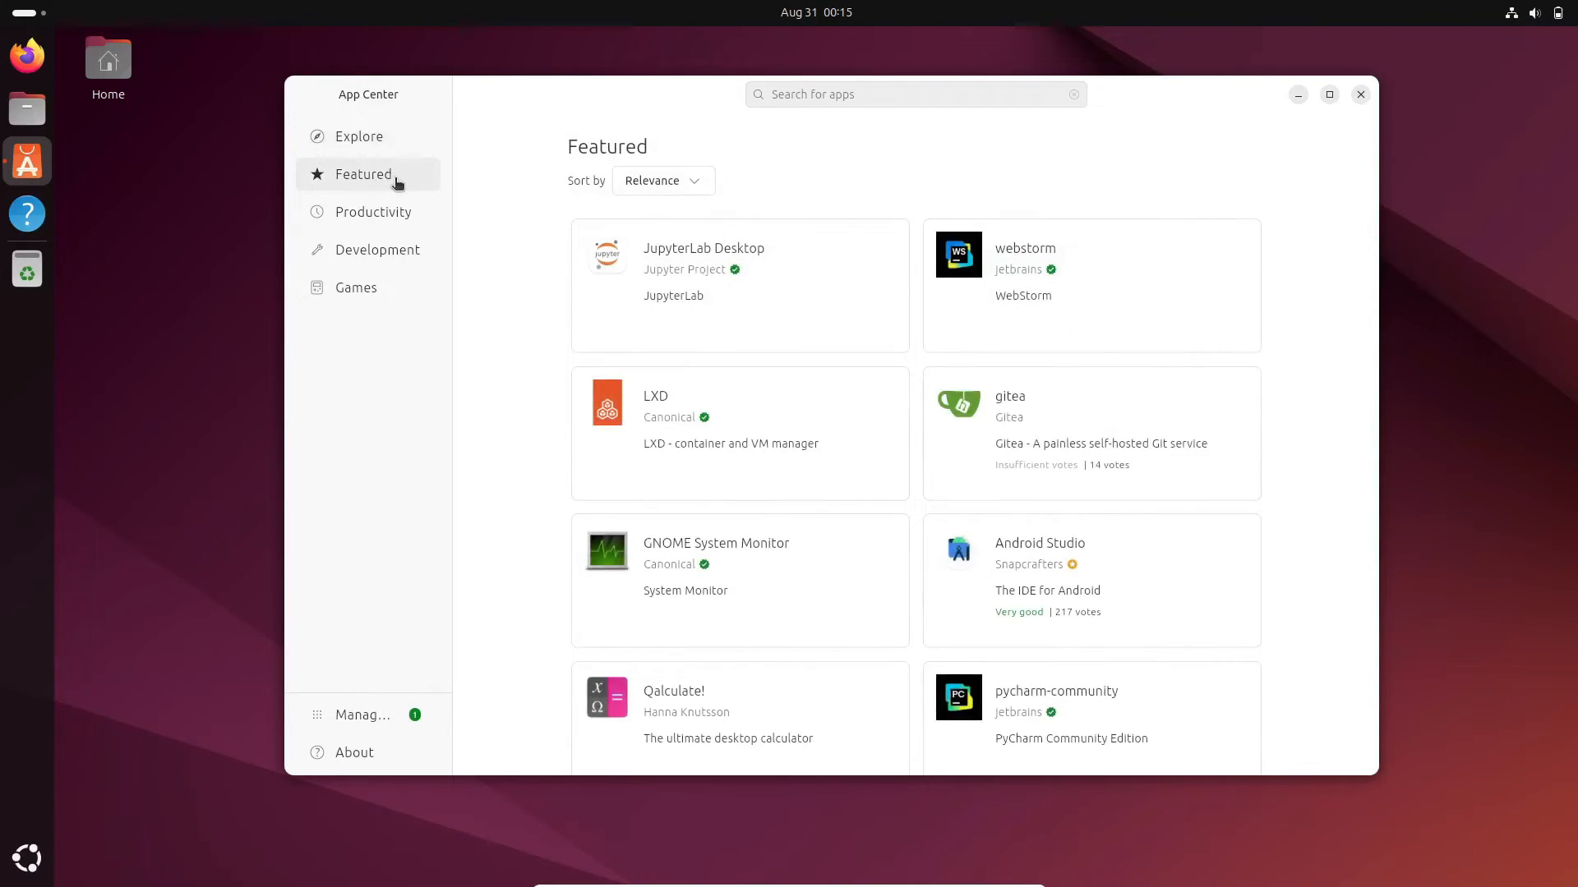
left_click(371, 212)
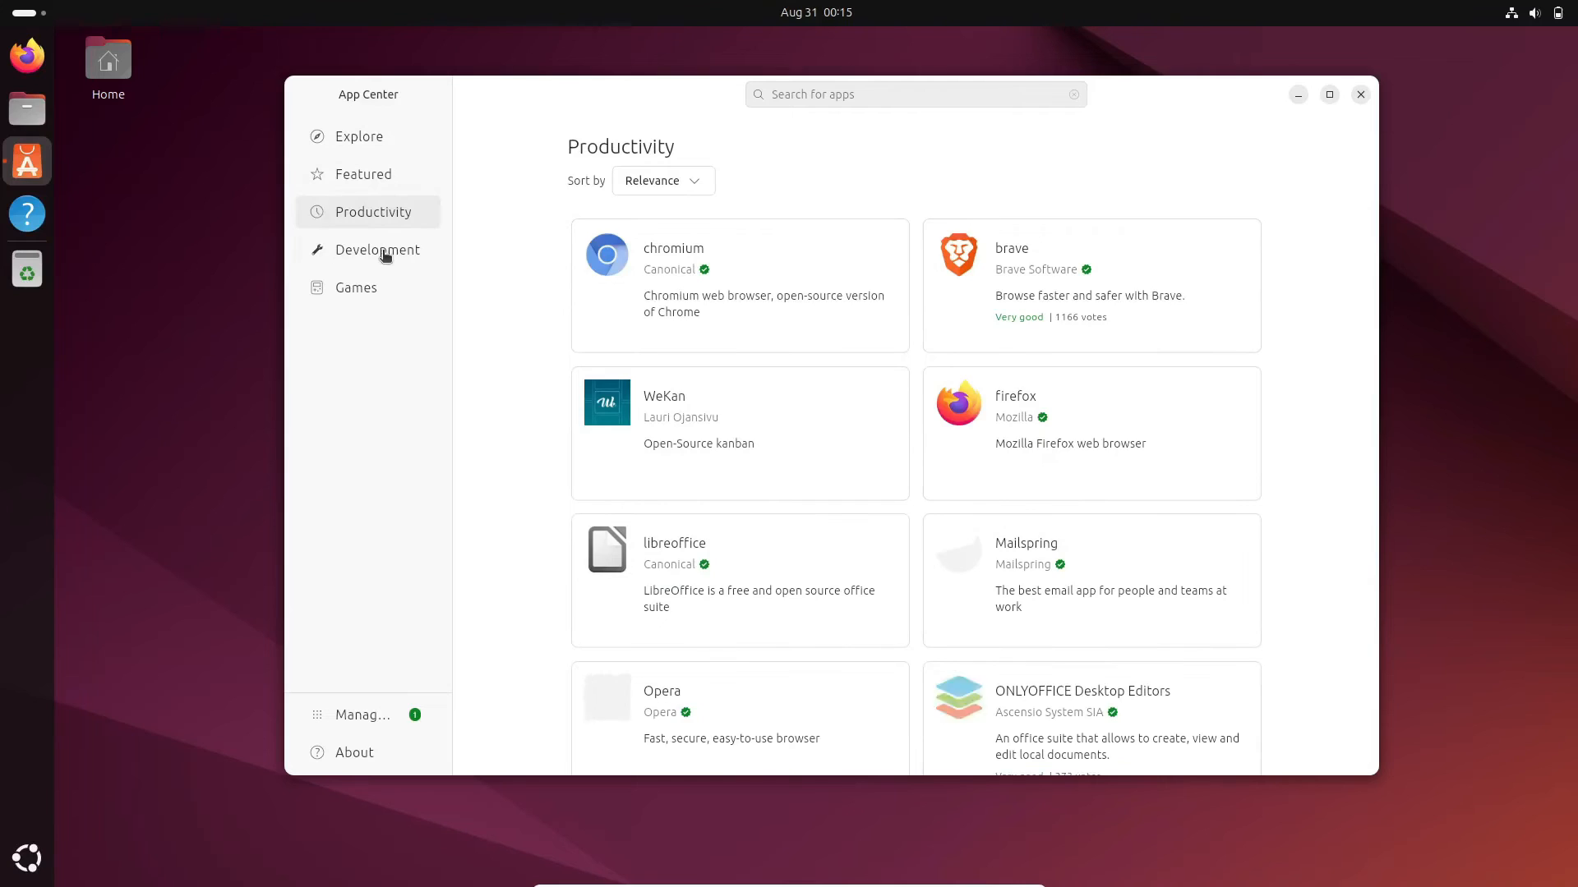
left_click(355, 287)
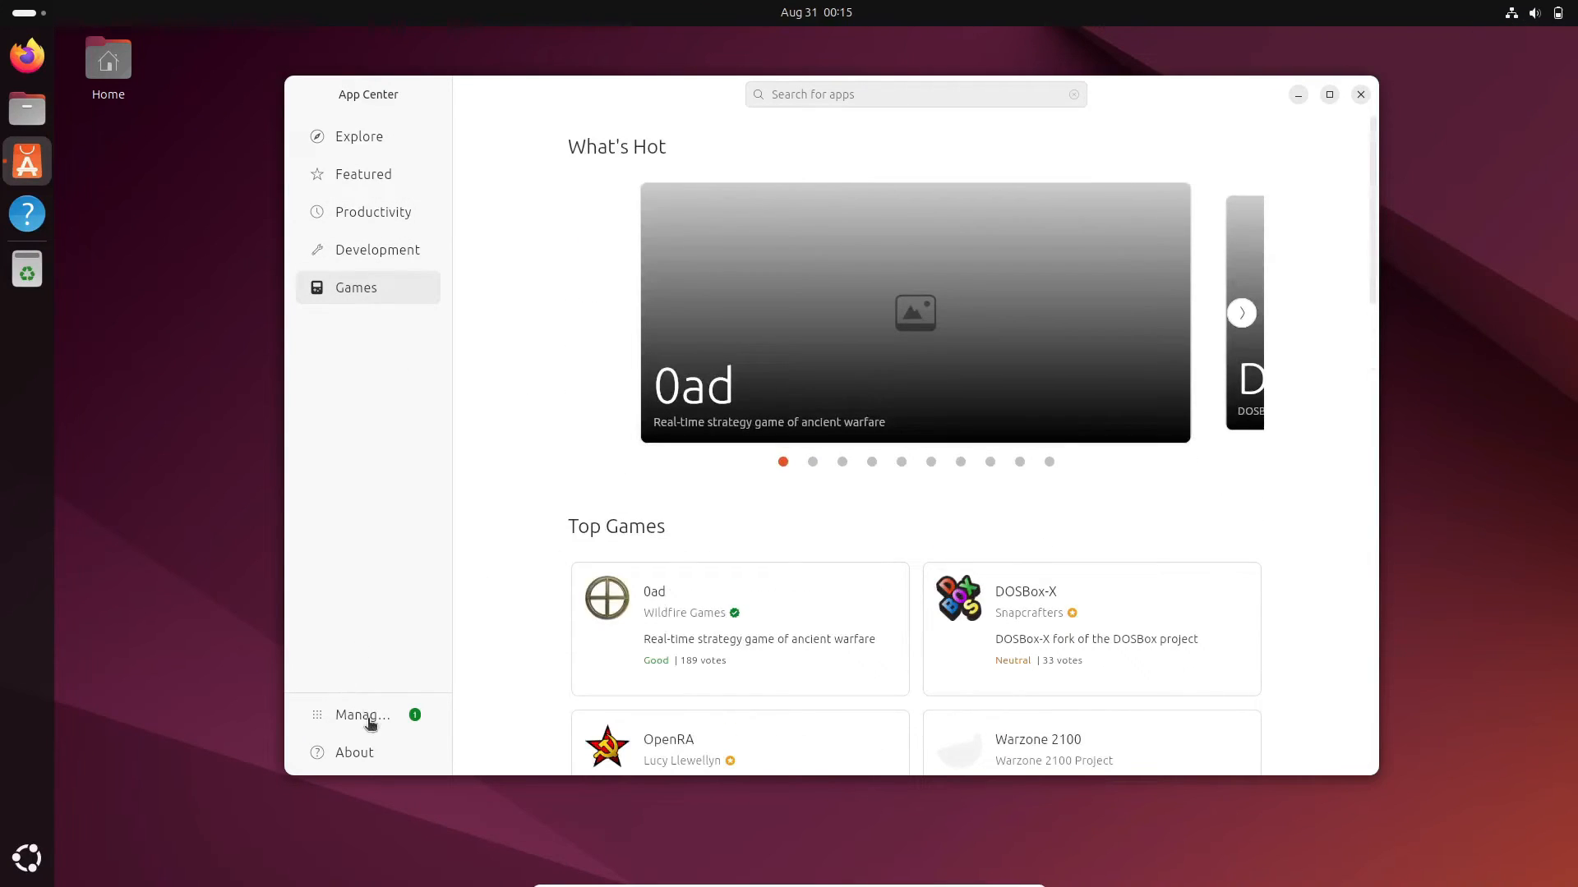
left_click(363, 716)
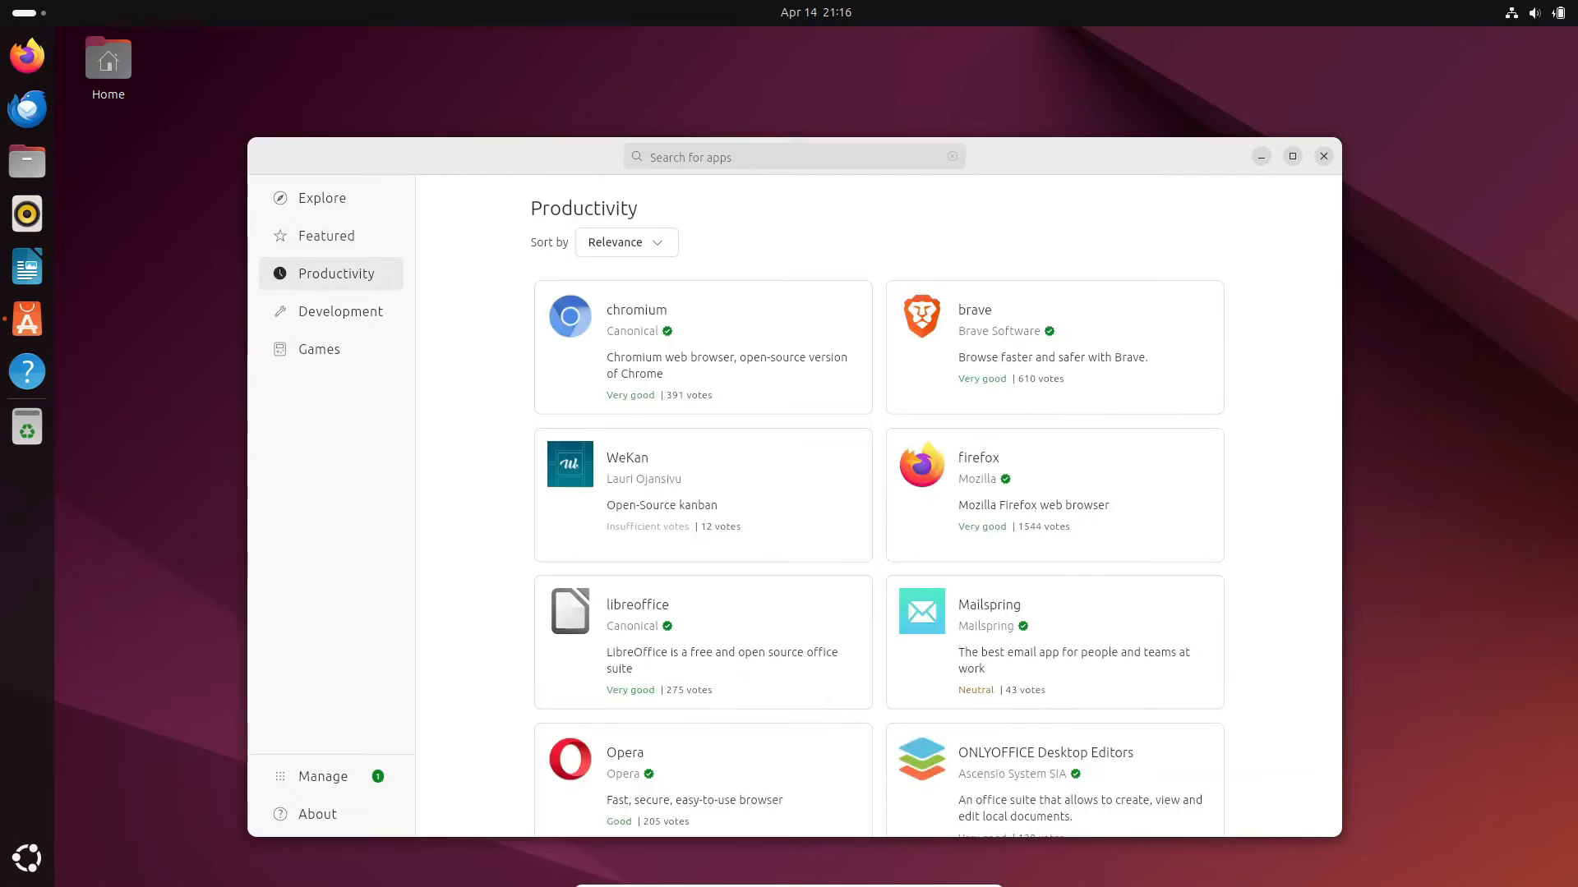
left_click(341, 310)
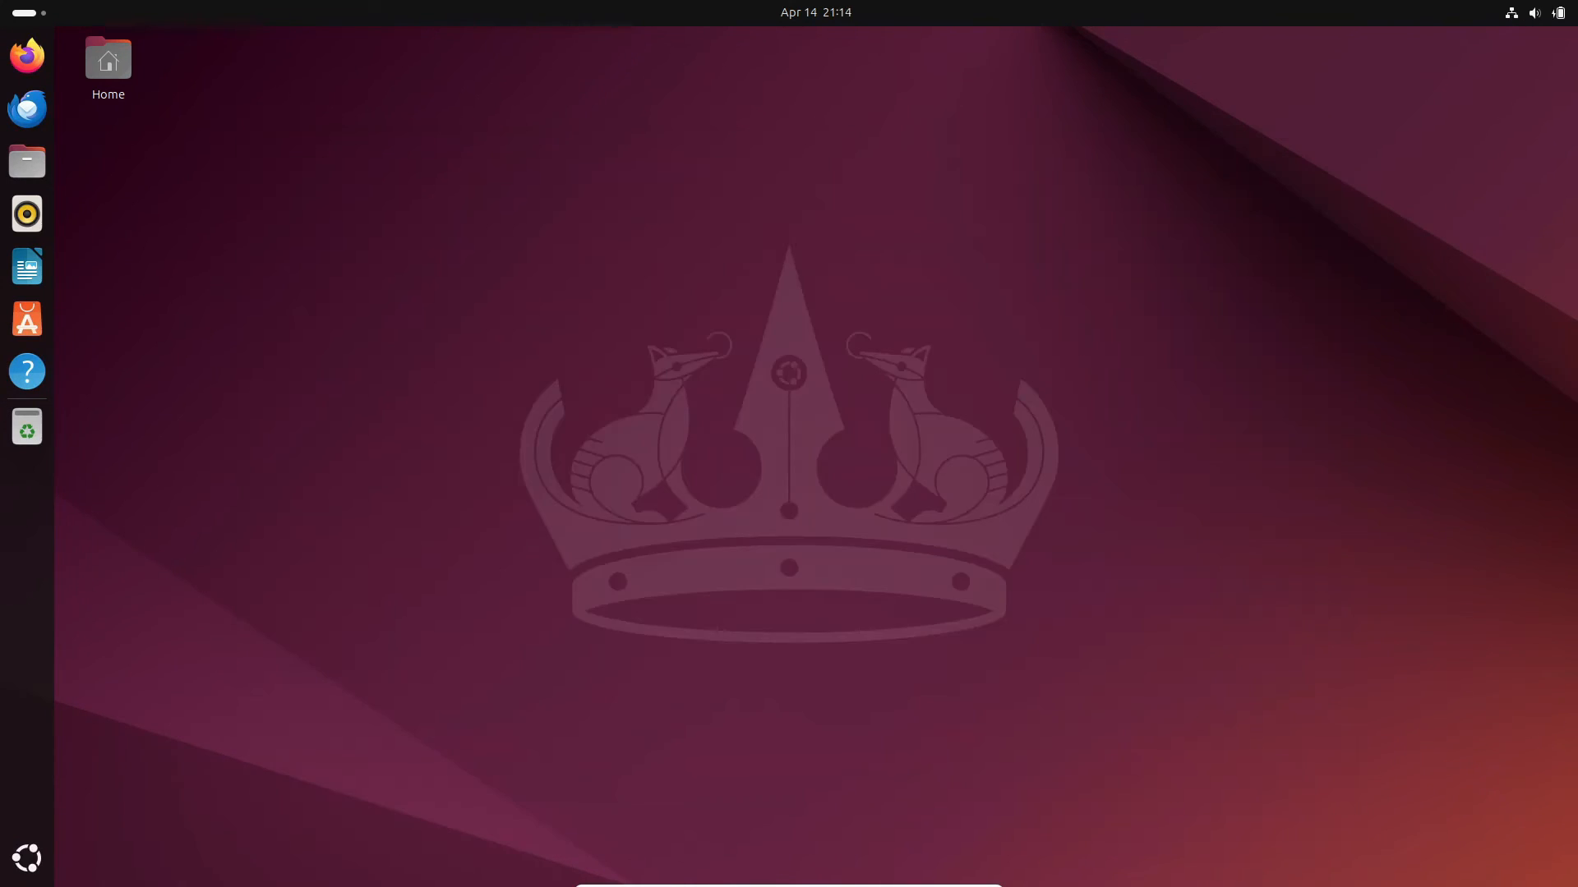
left_click(26, 55)
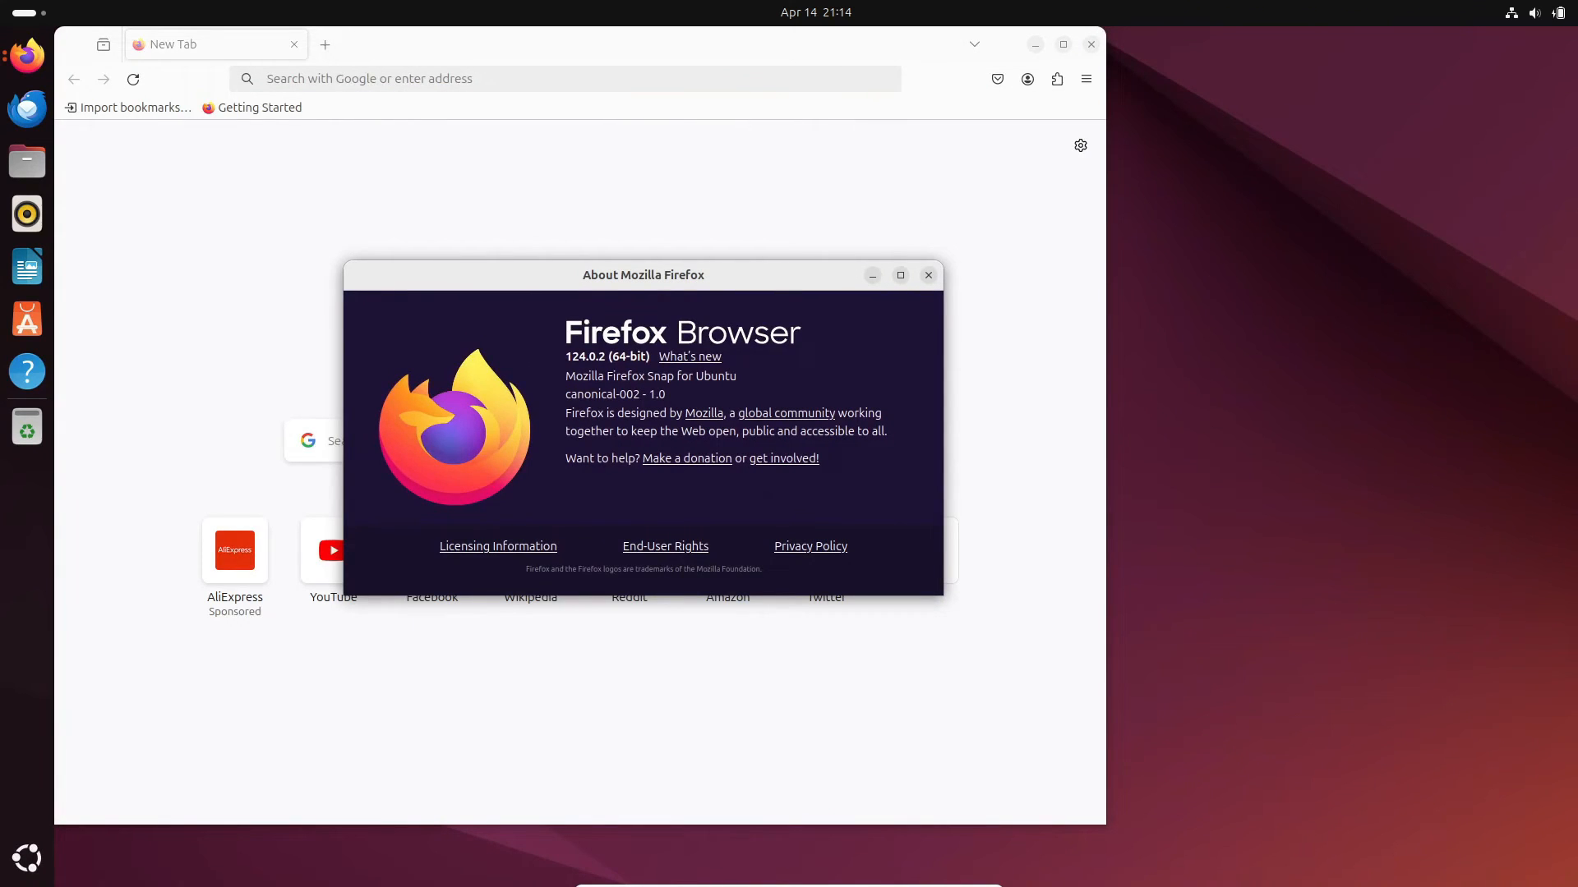
left_click(926, 274)
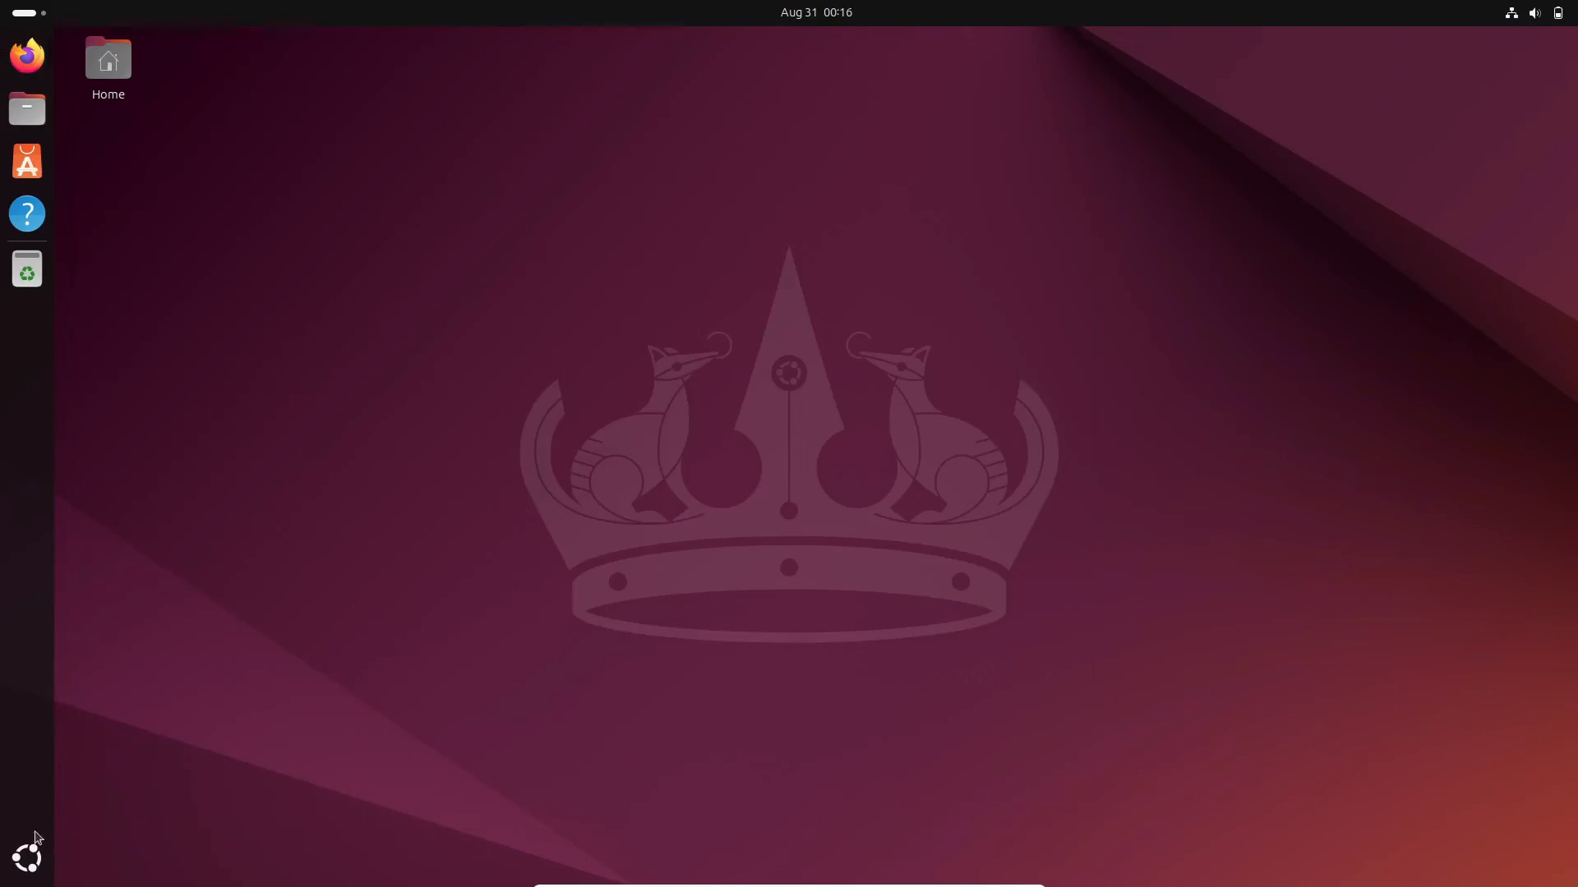
- Launch Settings and browse Ubuntu Desktop, Power, then the Appearance panel
left_click(26, 856)
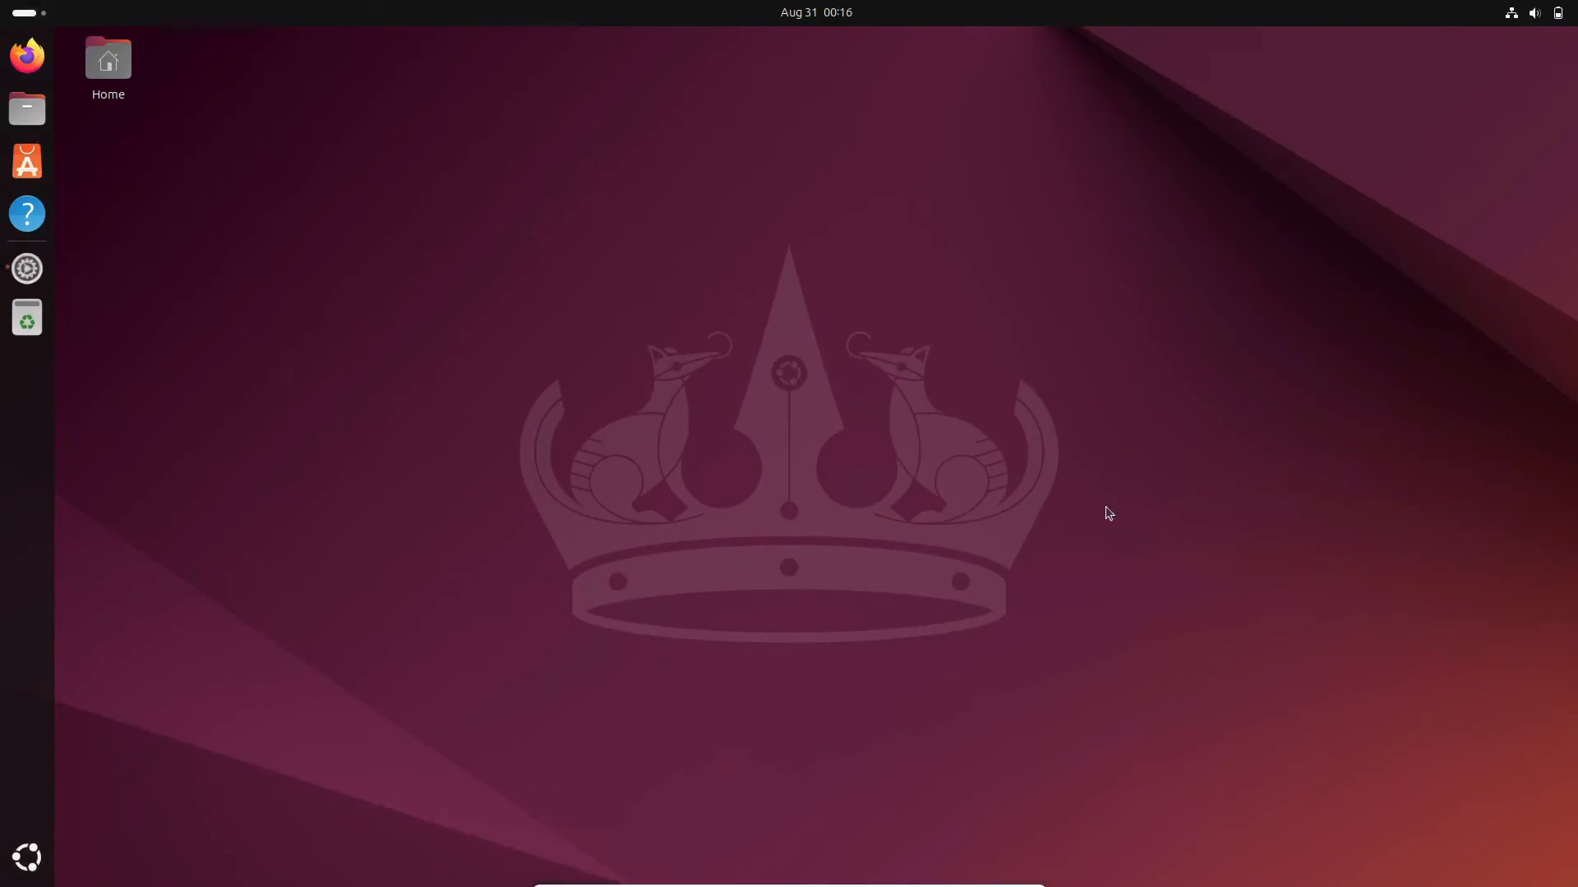
left_click(26, 267)
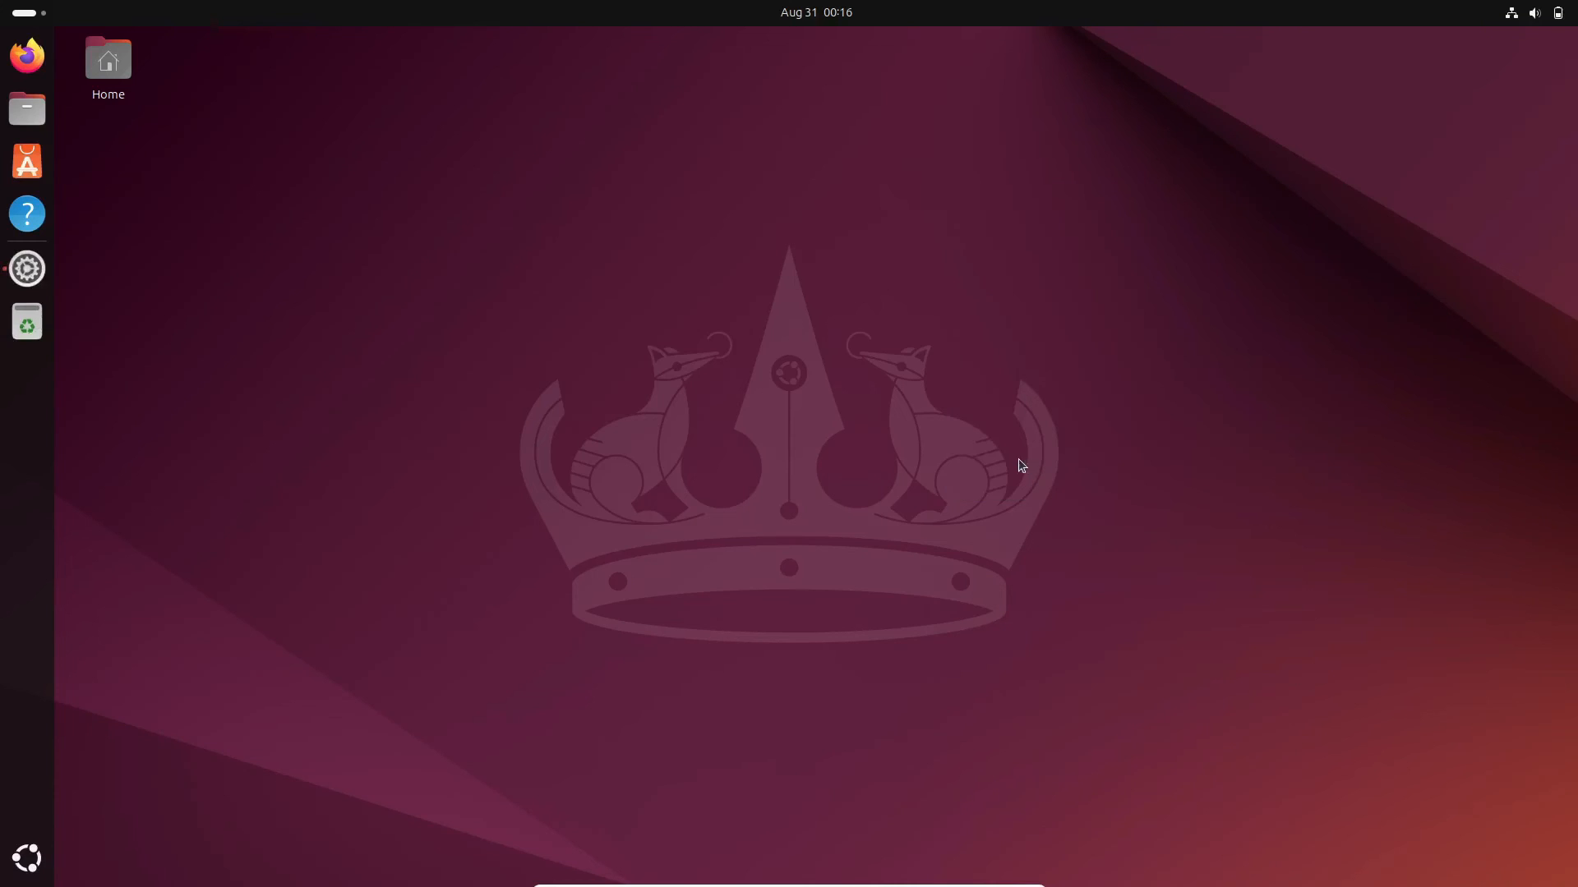
left_click(26, 267)
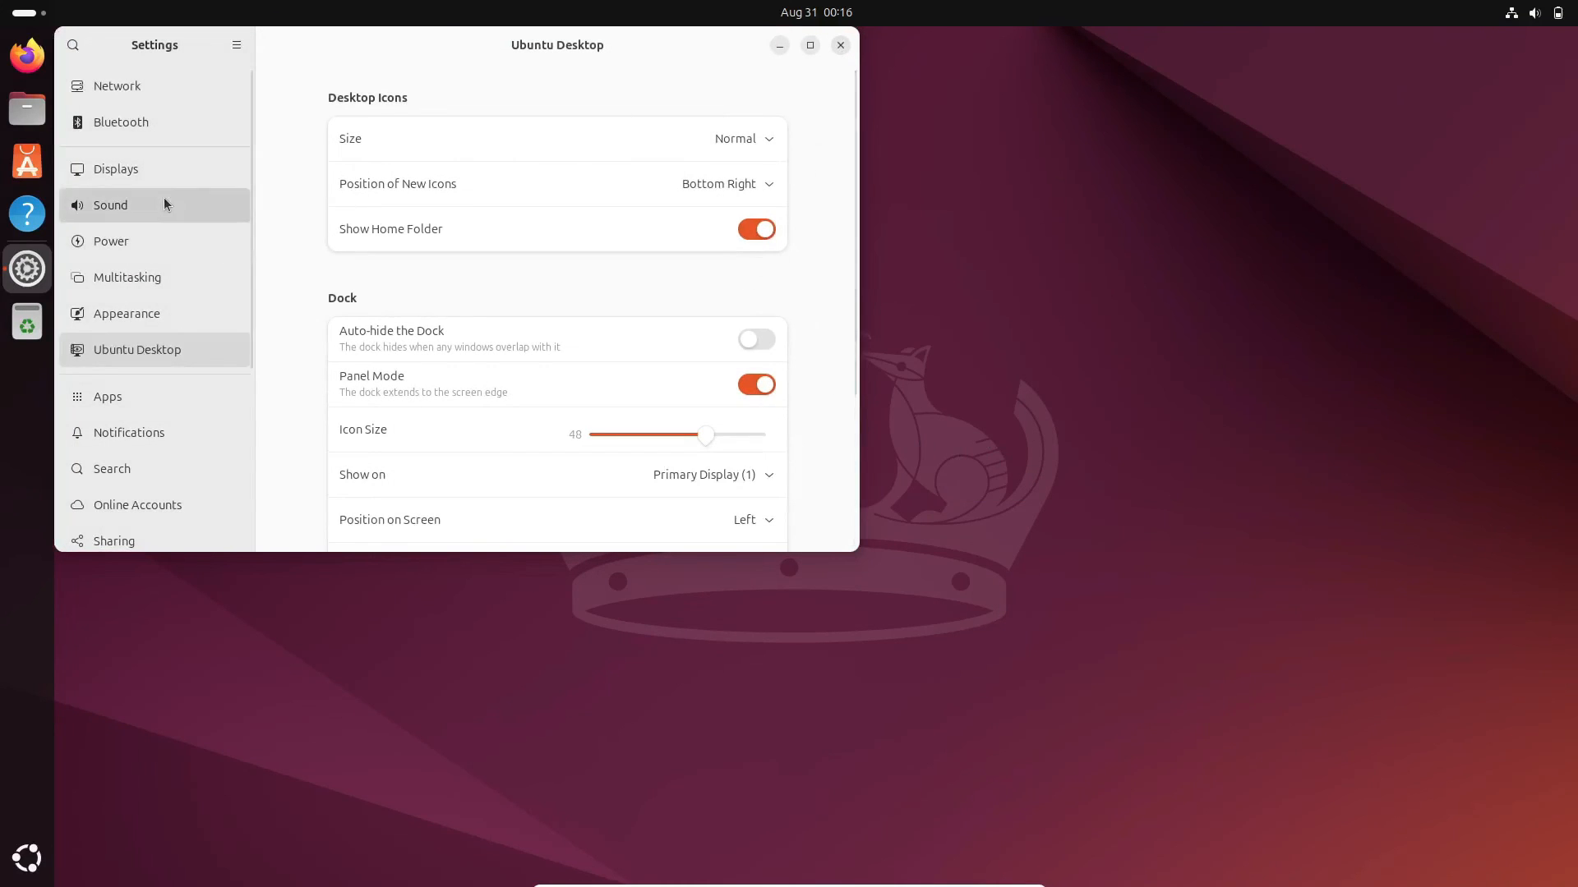
left_click(112, 241)
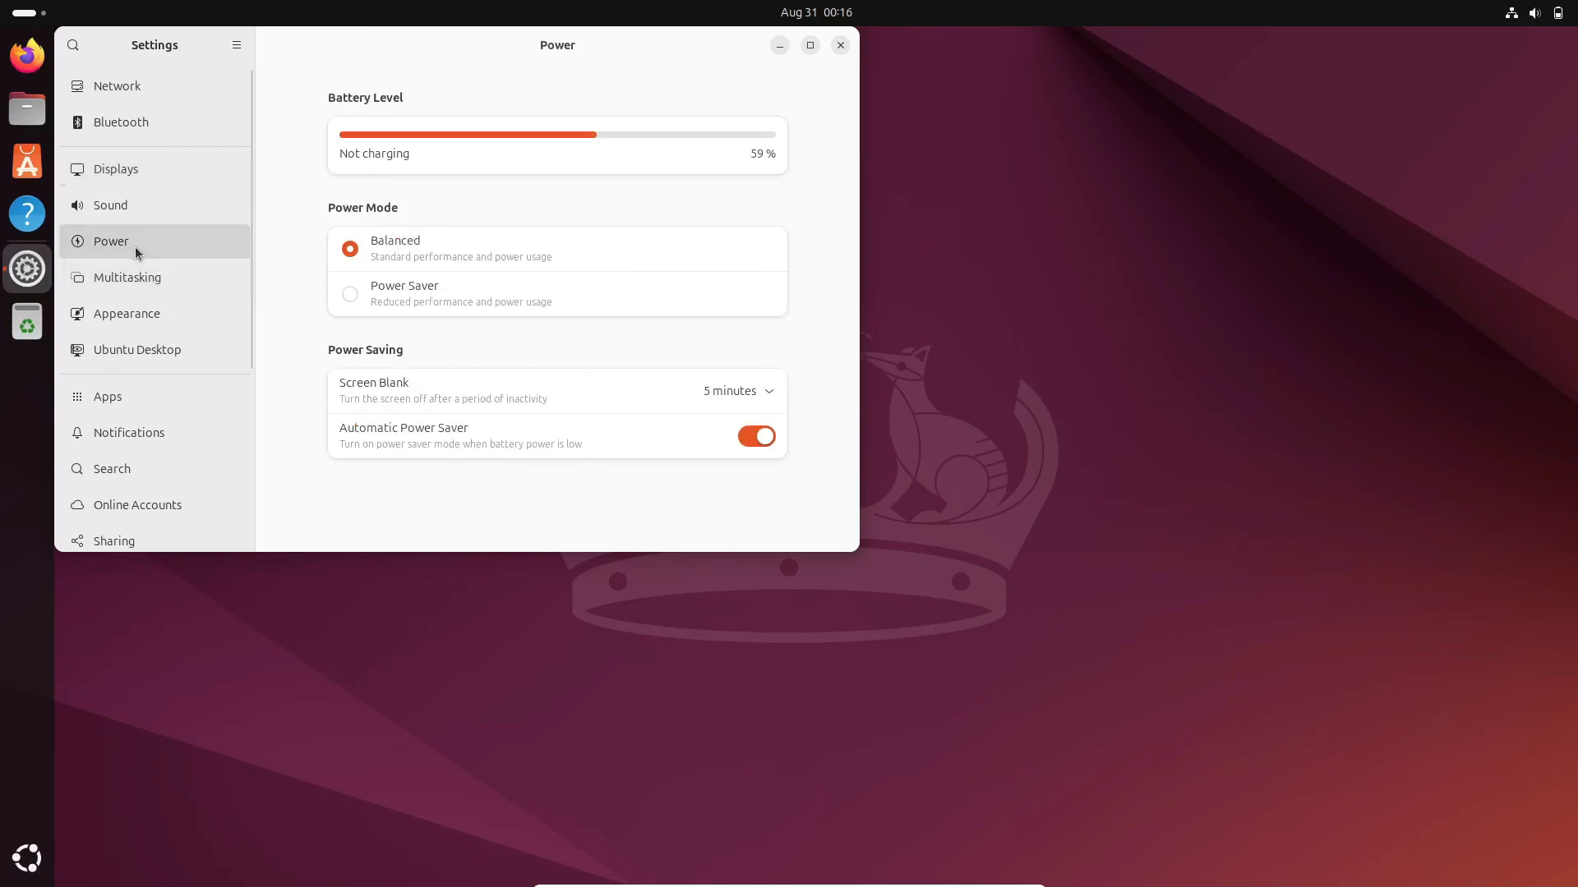
left_click(127, 313)
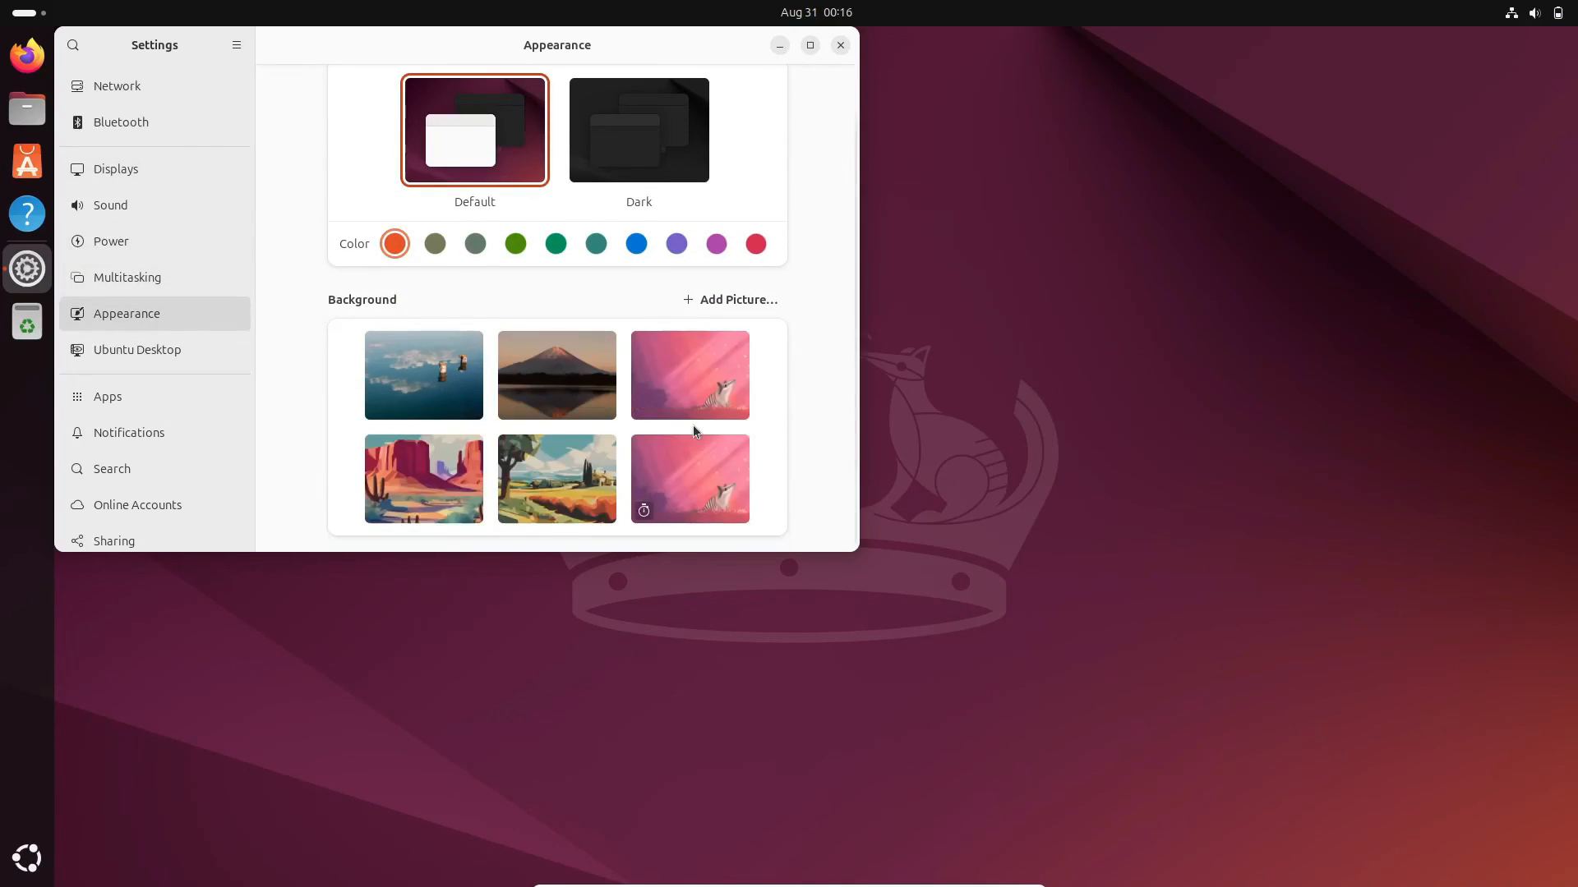